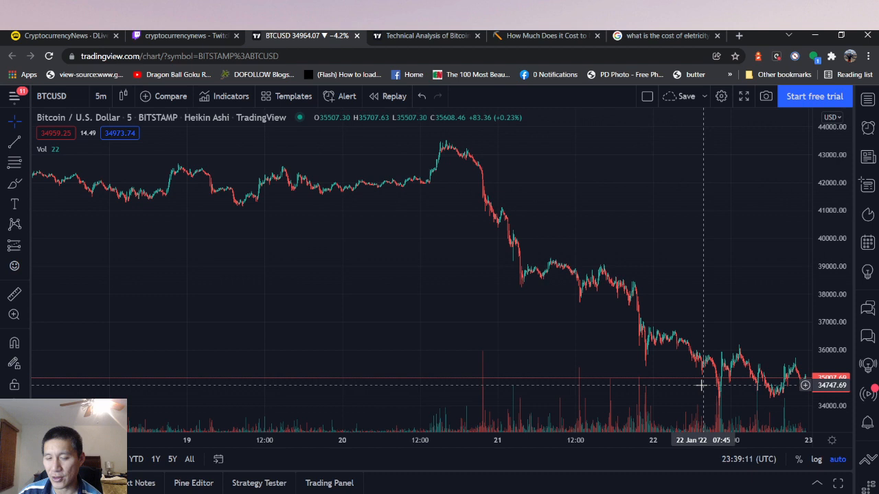
mouse_move(684, 387)
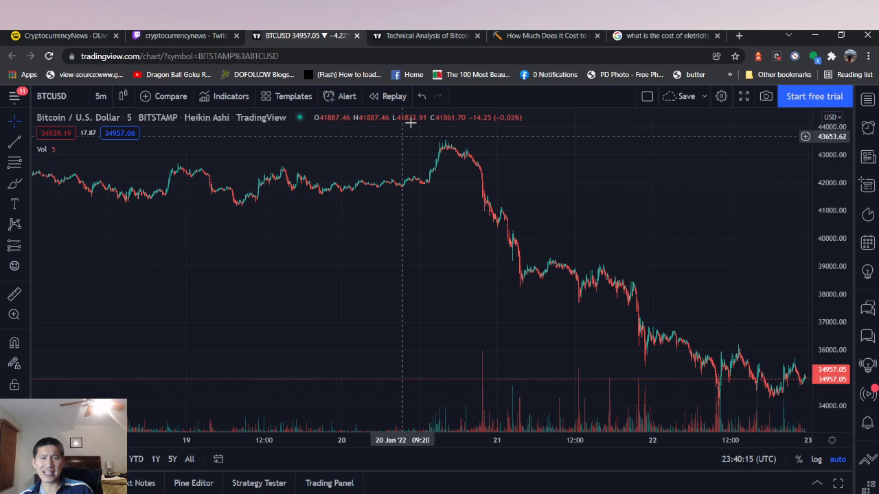
View the daily Bitcoin gauges (Strong Sell, 16 sell, 0 buy) and highlight the Average Directional Index value
left_click(425, 35)
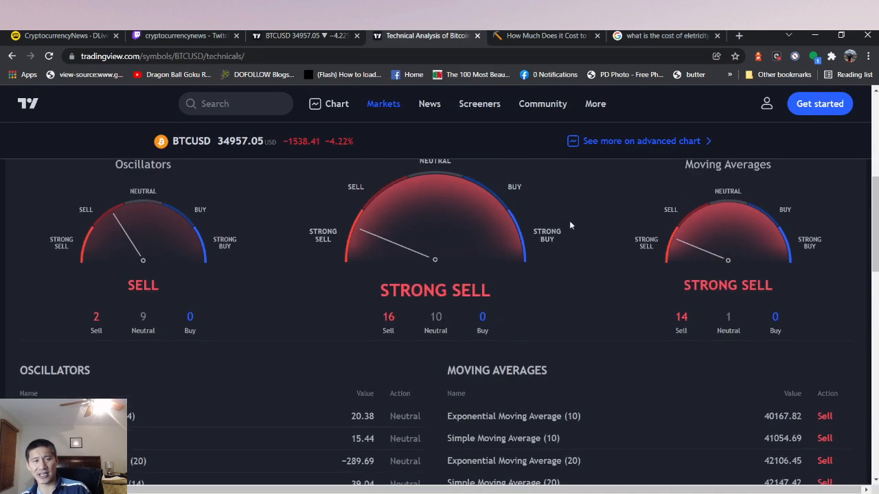
scroll("down", 3)
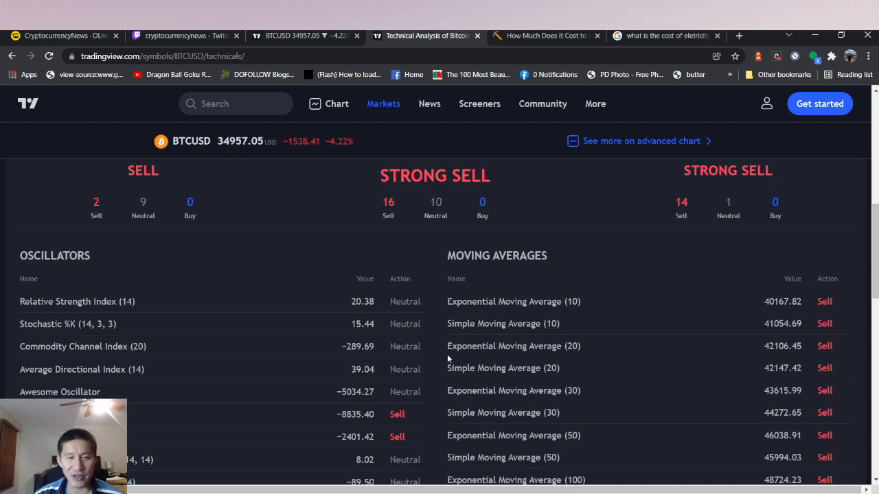
double_click(404, 346)
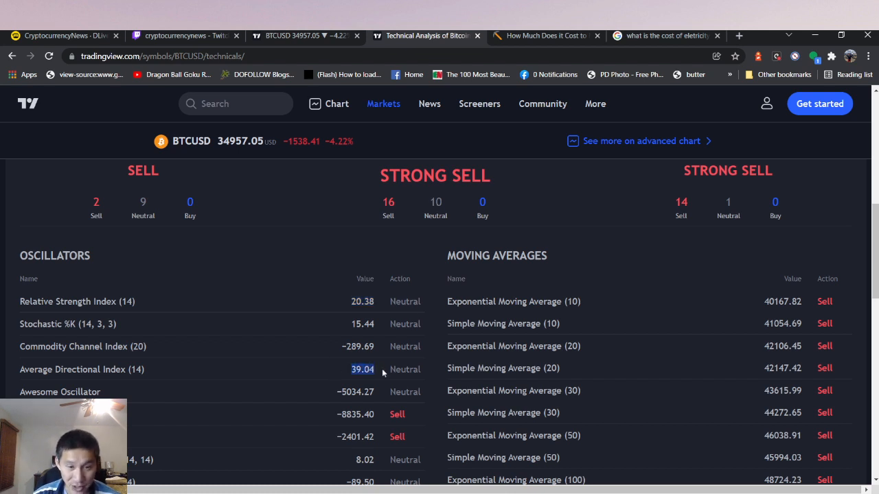
mouse_move(505, 346)
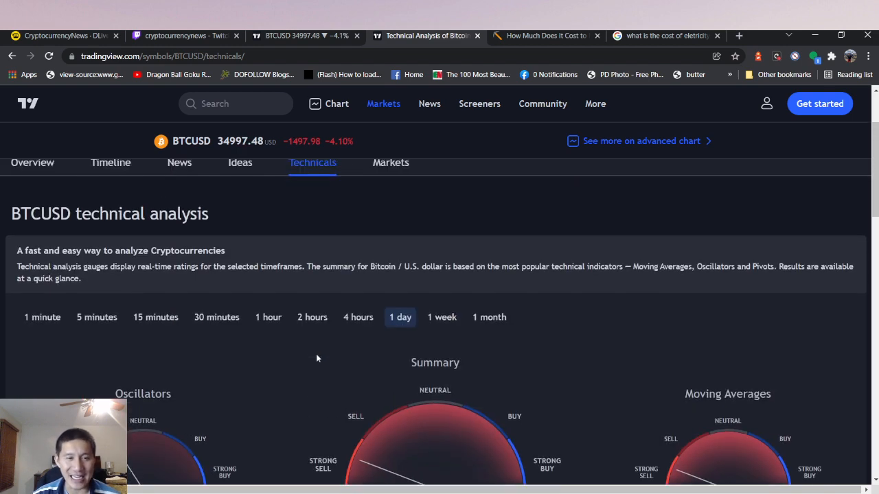
Review the oscillator and moving-average tables, all moving averages reading sell
scroll("down", 3)
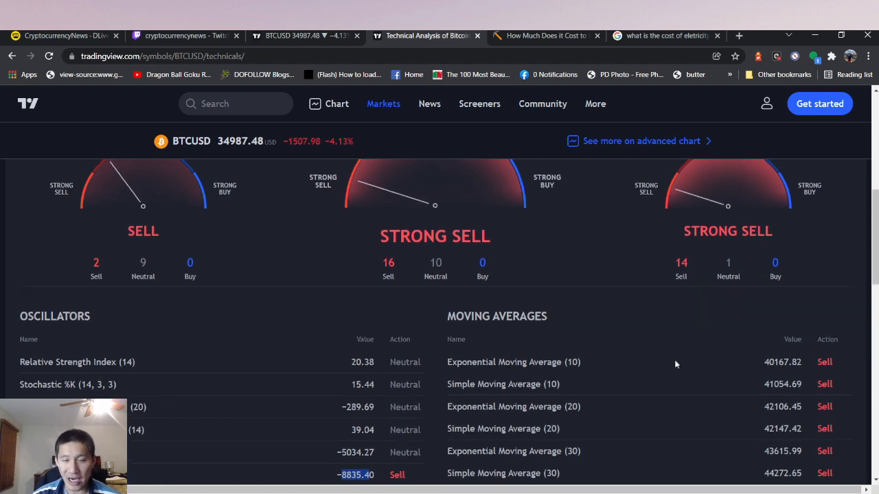
scroll("down", 3)
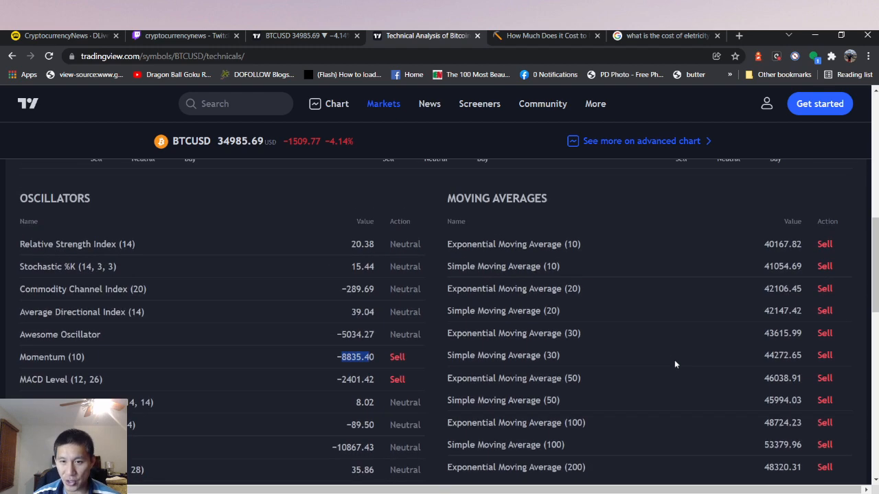
scroll("down", 3)
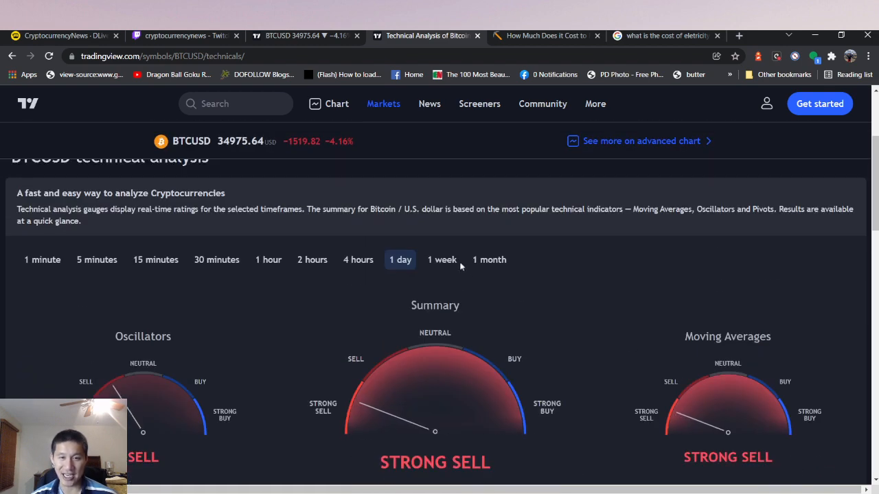
Review the 1-week Oscillators, Moving Averages and Pivots tables (summary Sell, 13 sell, 3 buy)
scroll("down", 3)
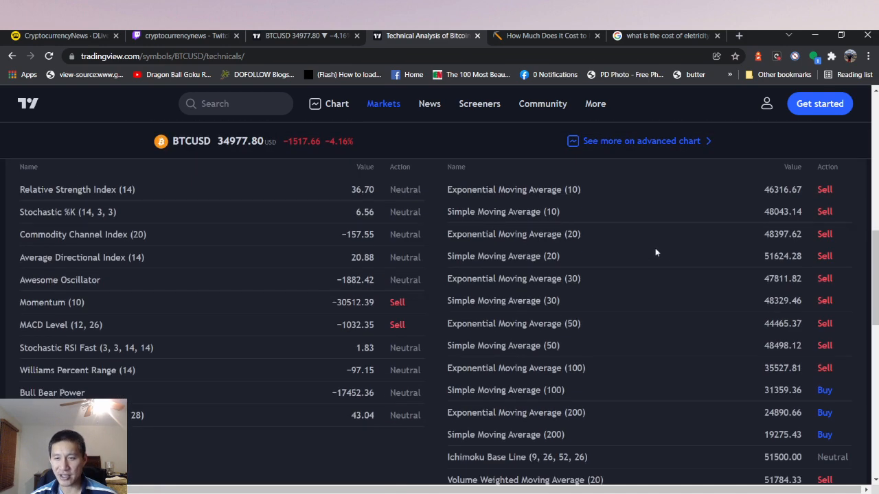
scroll("down", 3)
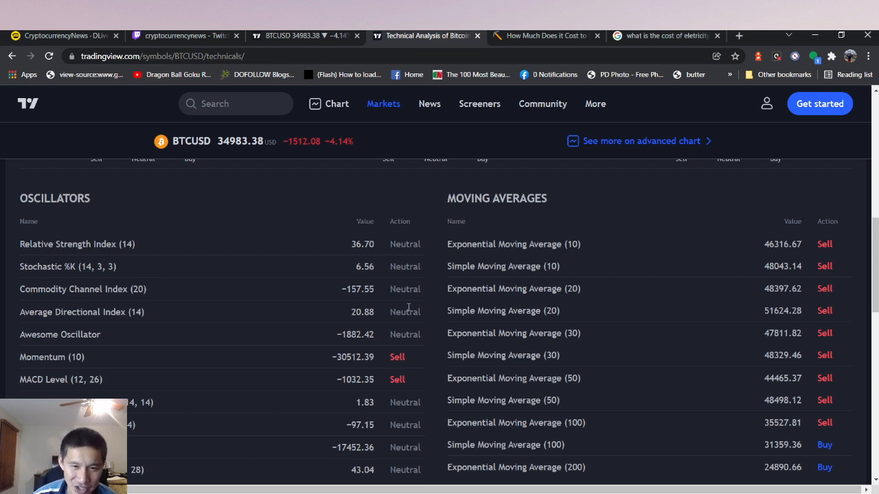
mouse_move(428, 267)
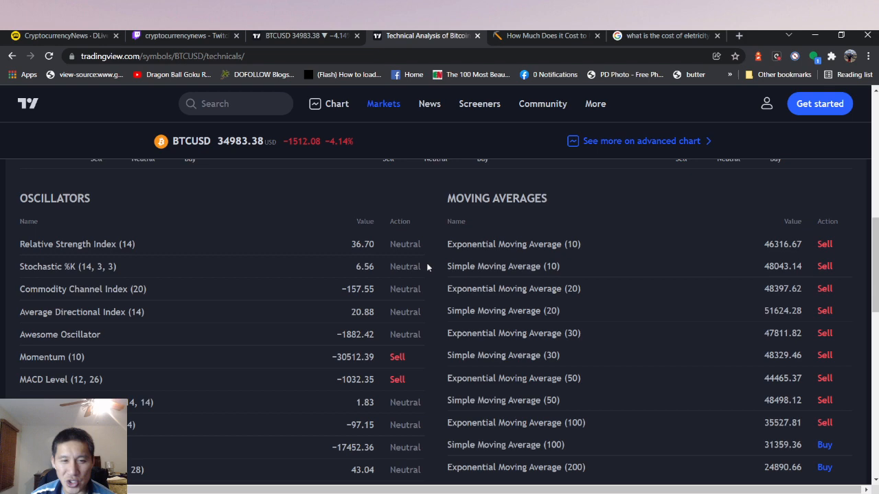
mouse_move(662, 267)
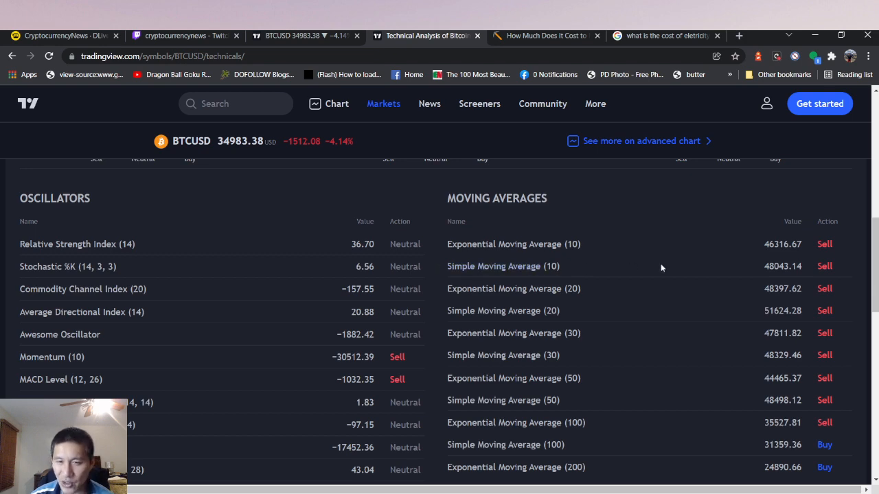
scroll("down", 3)
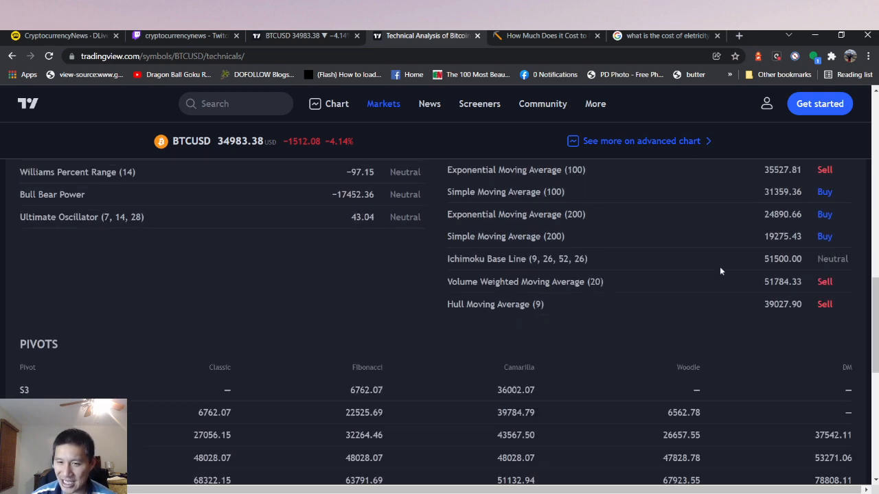
scroll("up", 3)
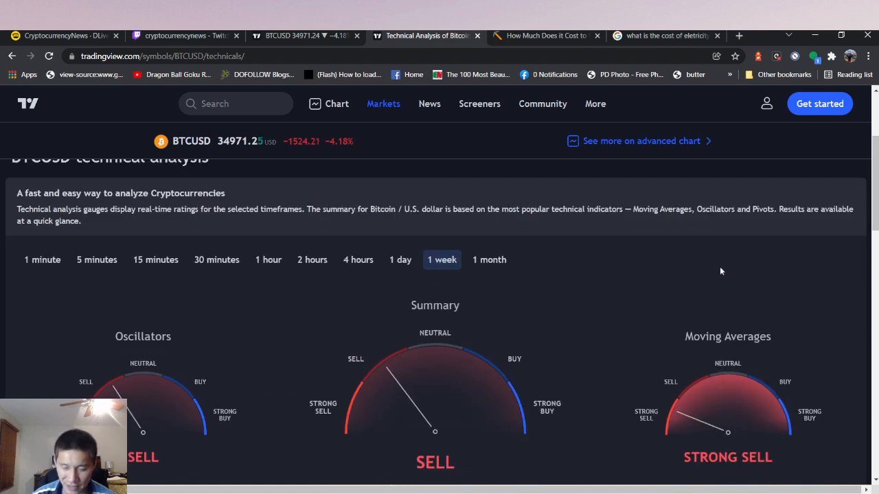
scroll("down", 3)
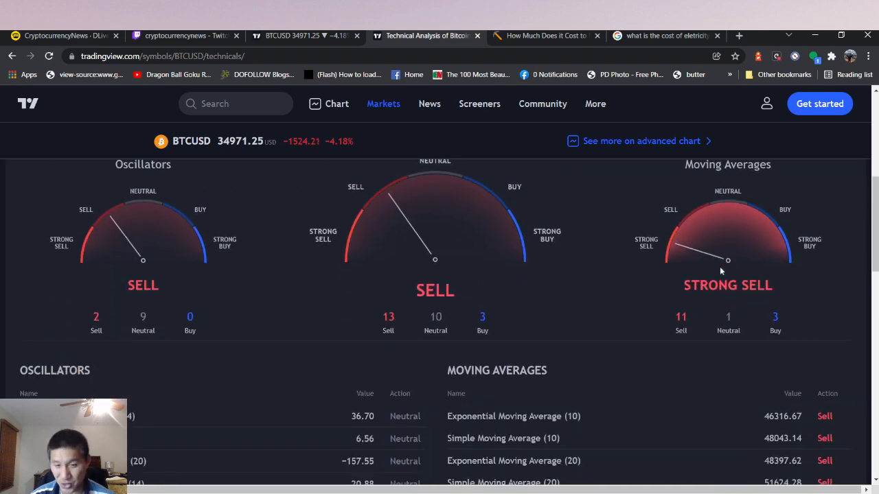
scroll("down", 3)
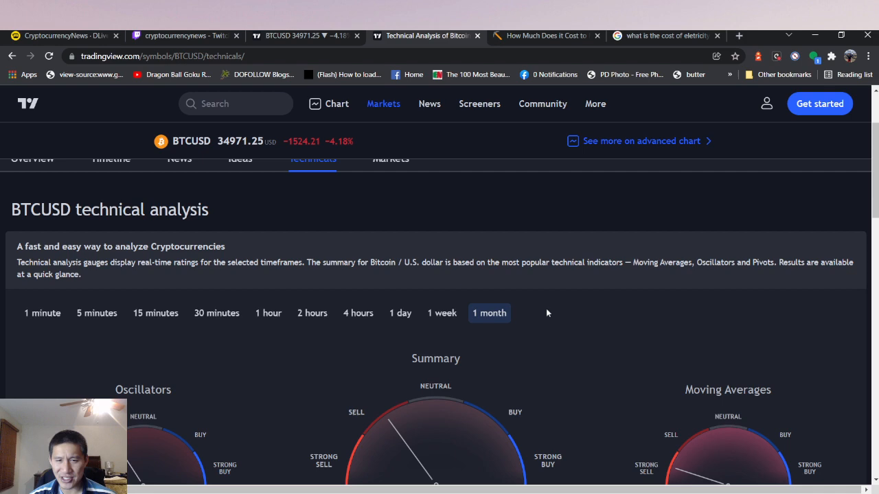
Review the monthly Summary gauges and indicator tables (Neutral, 7 sell, 7 buy)
scroll("down", 3)
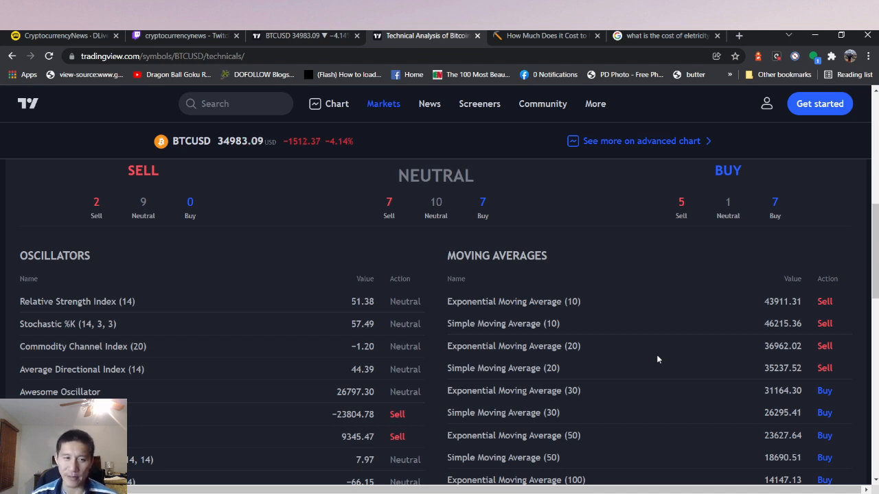
mouse_move(451, 342)
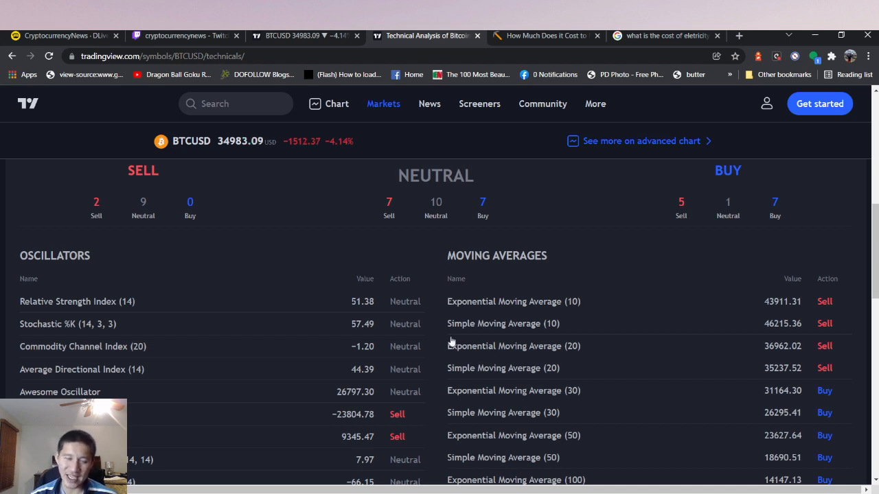
mouse_move(296, 368)
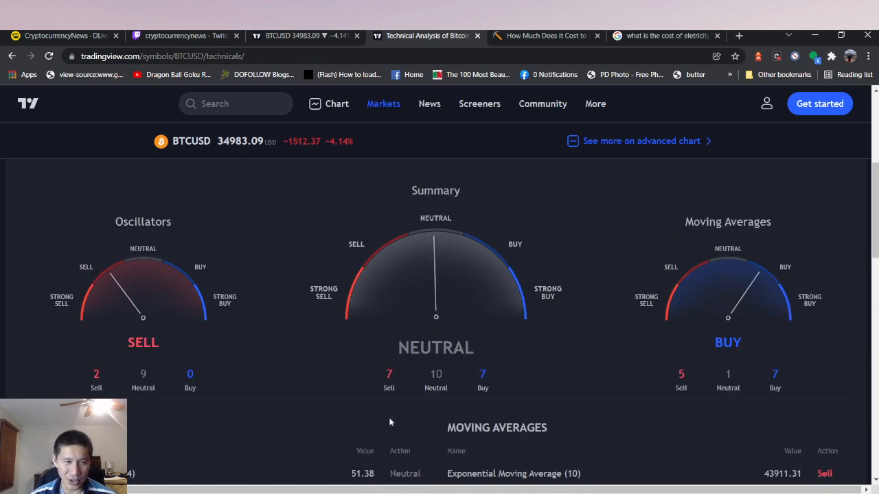
scroll("down", 3)
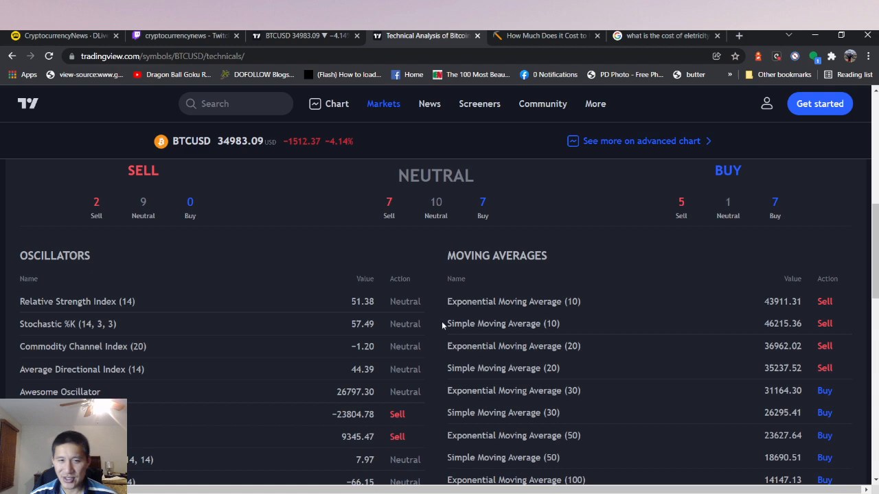
mouse_move(712, 291)
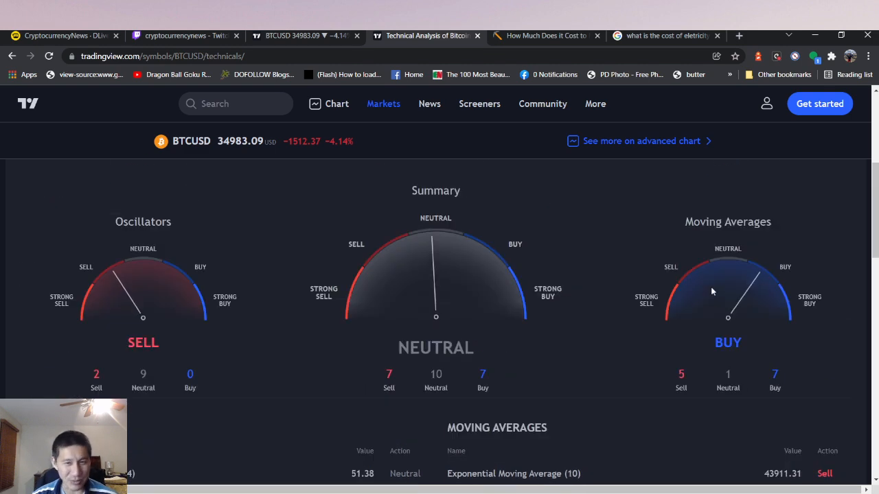
scroll("down", 3)
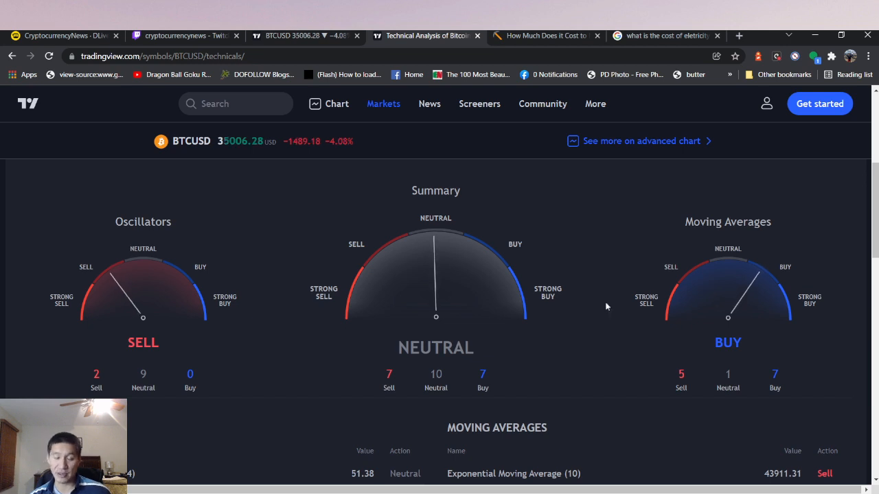
scroll("down", 3)
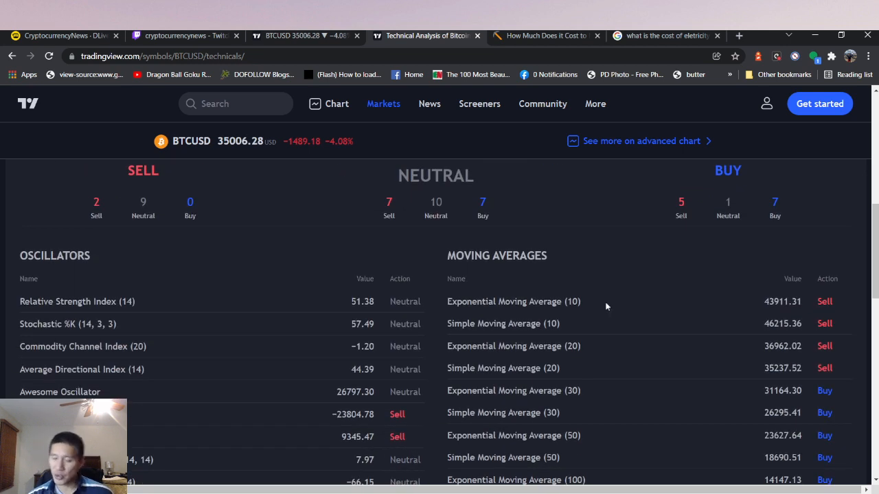
mouse_move(623, 303)
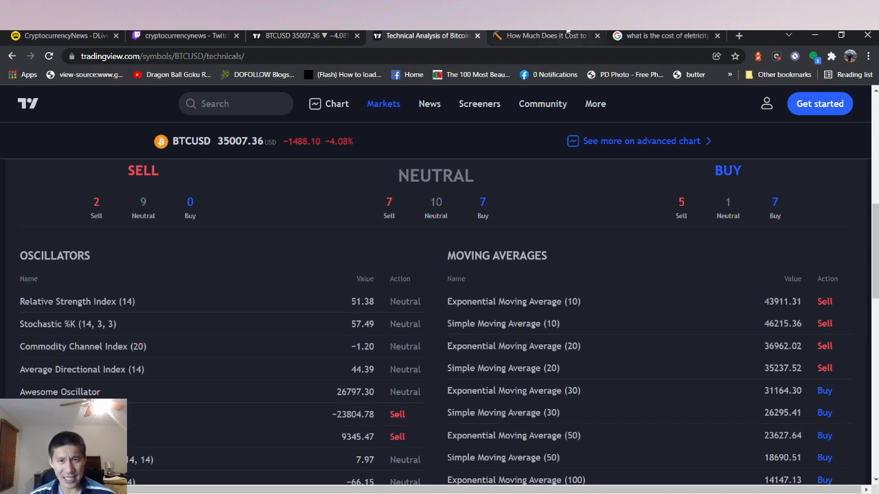
View the Miner Daily mining-cost article, then start a new browser tab for a btc/usd search
left_click(542, 36)
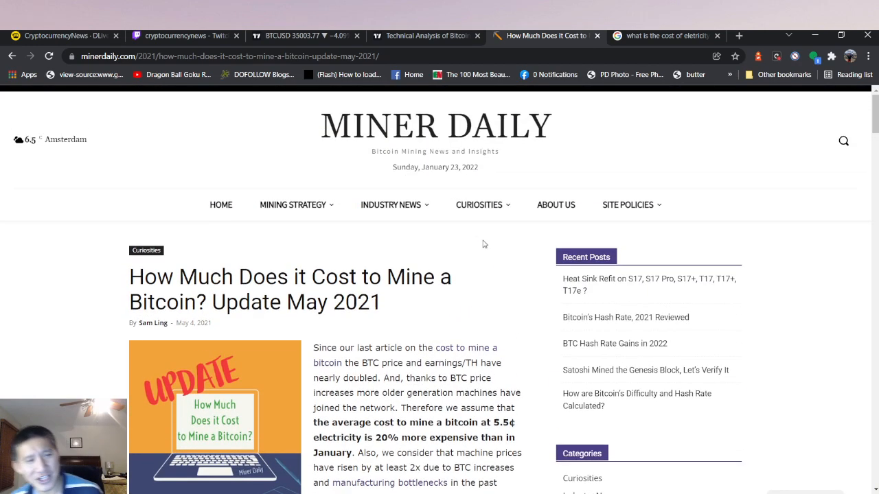
mouse_move(481, 248)
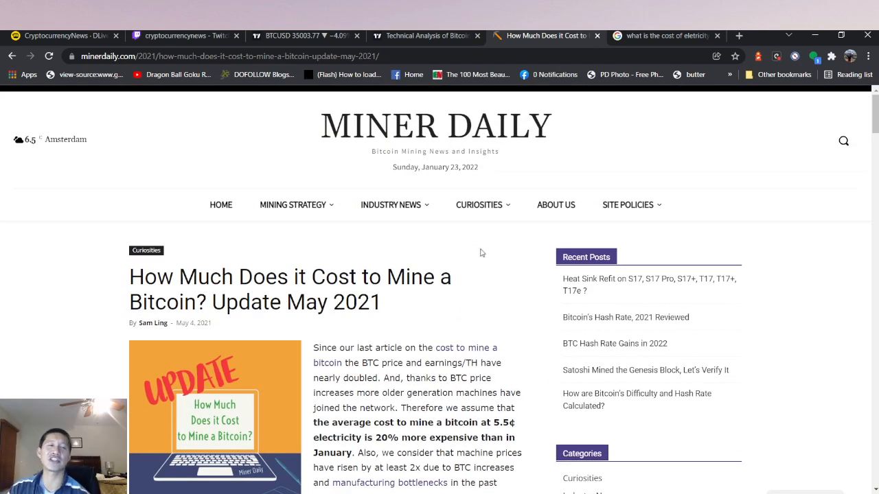
left_click(736, 35)
type("btc/usd")
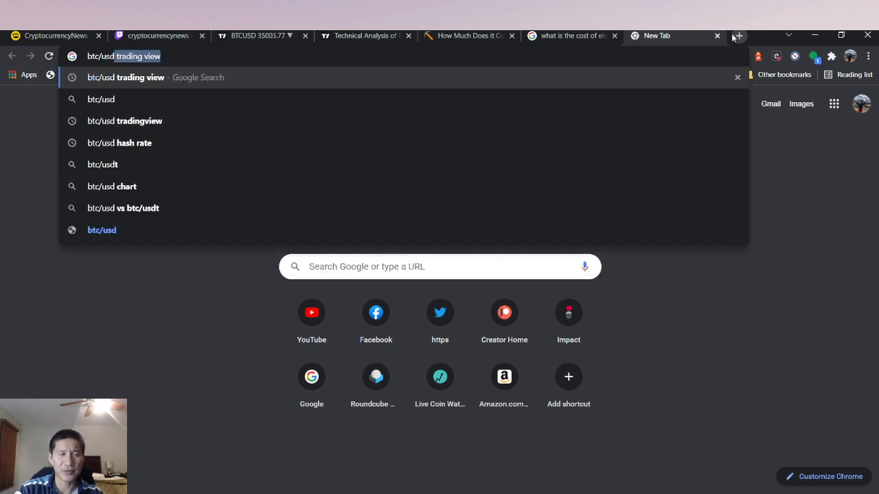
Run the Google search for 'btc hashrate', showing Blockchain.com's Hash Rate page on top
left_click(118, 143)
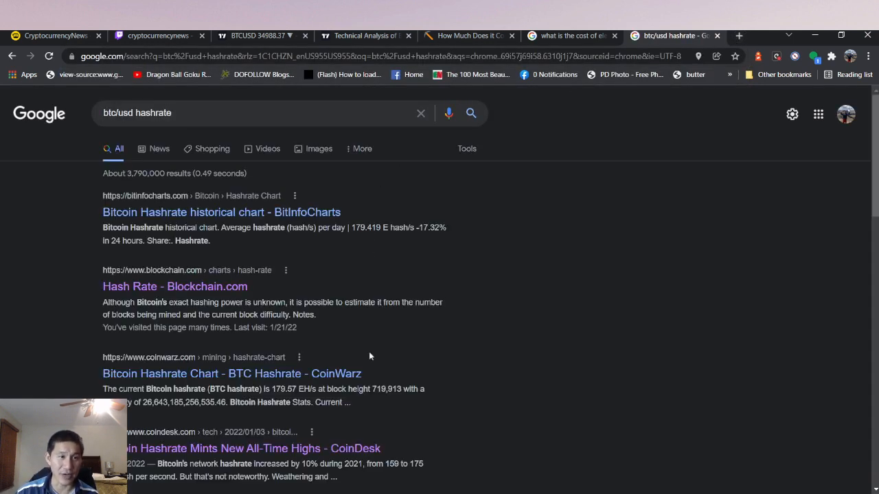
mouse_move(187, 144)
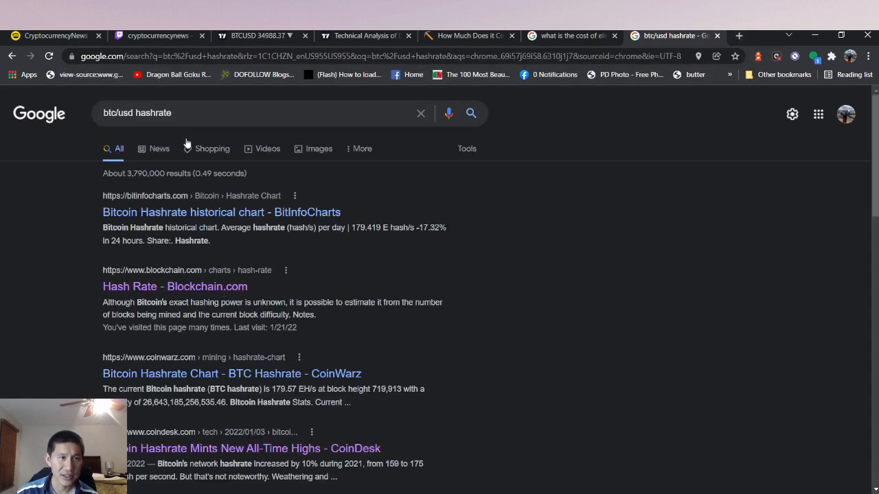
left_click(240, 112)
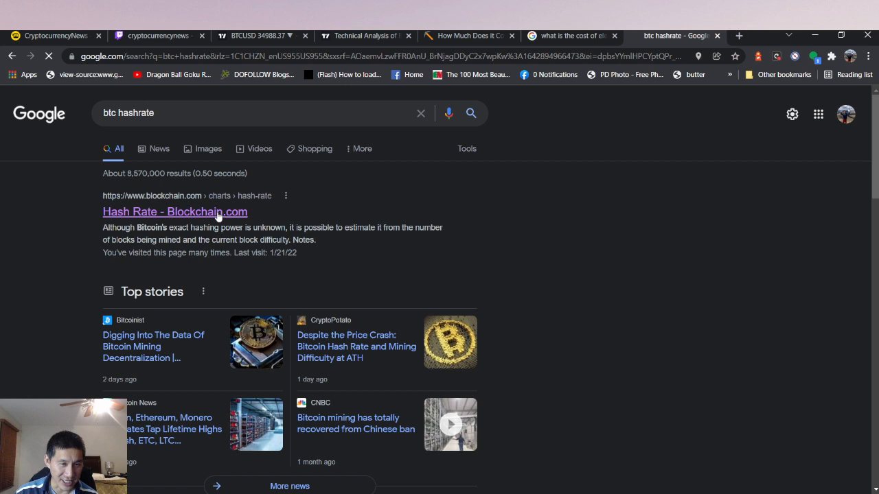
Open Blockchain.com's one-year Total Hash Rate chart, climbing toward 200M TH/s
left_click(174, 211)
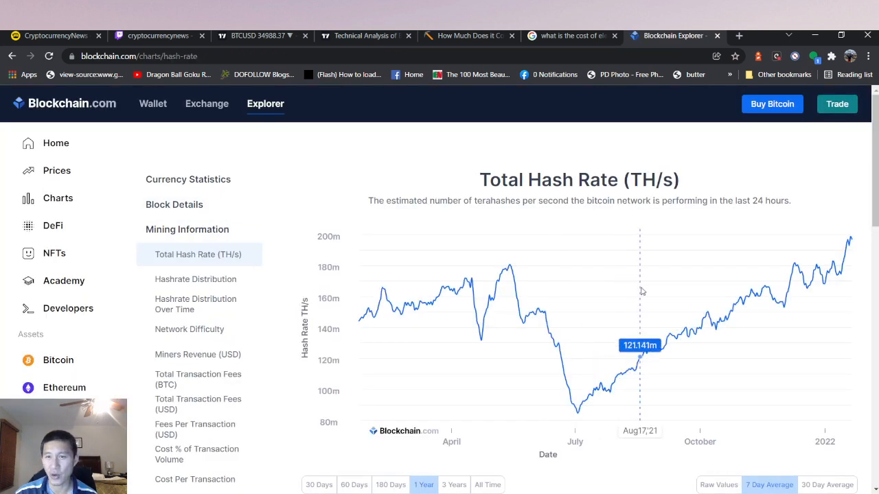
mouse_move(511, 236)
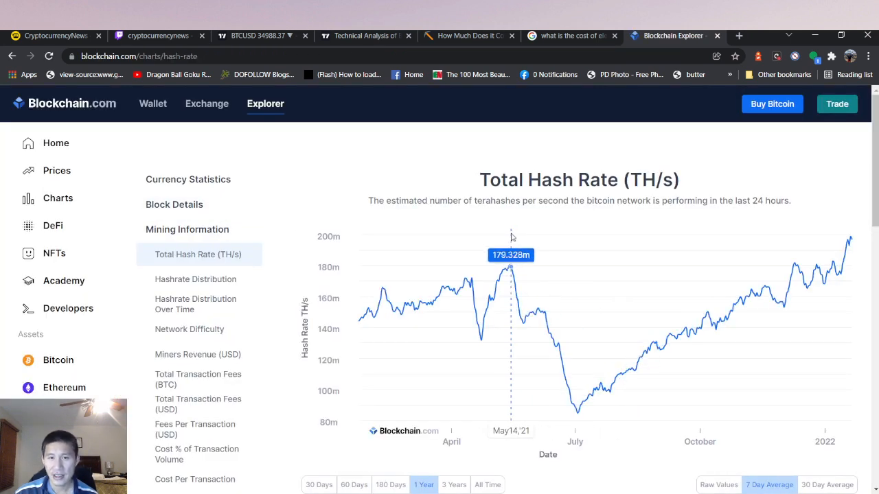
mouse_move(497, 240)
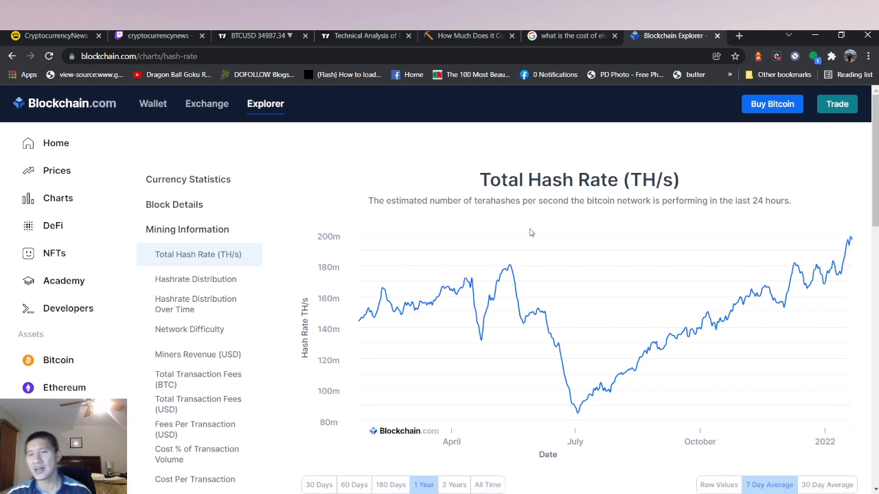
mouse_move(774, 224)
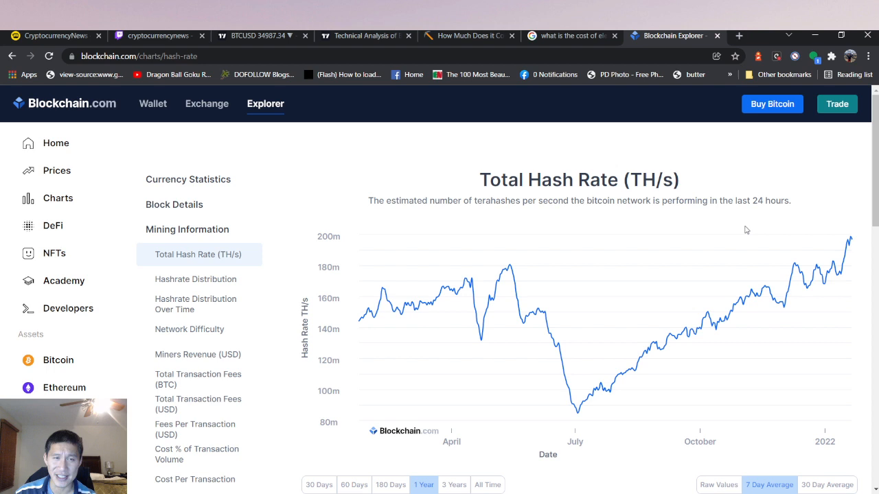
mouse_move(799, 171)
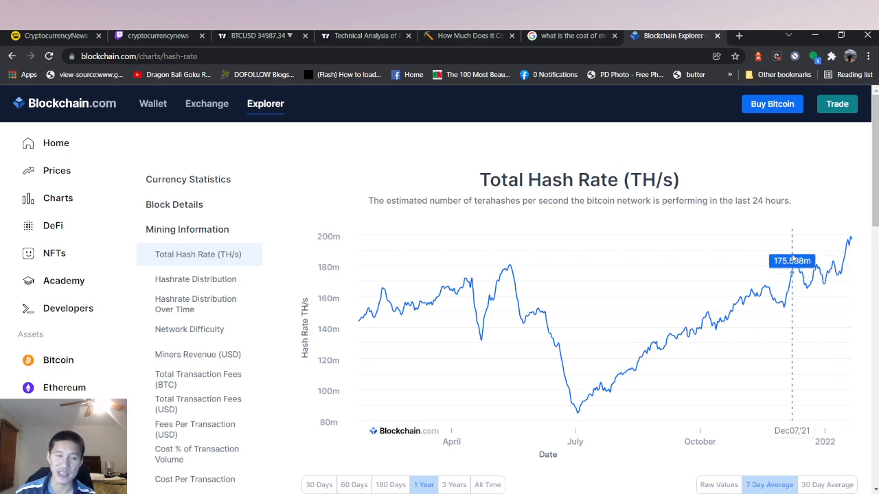
mouse_move(648, 104)
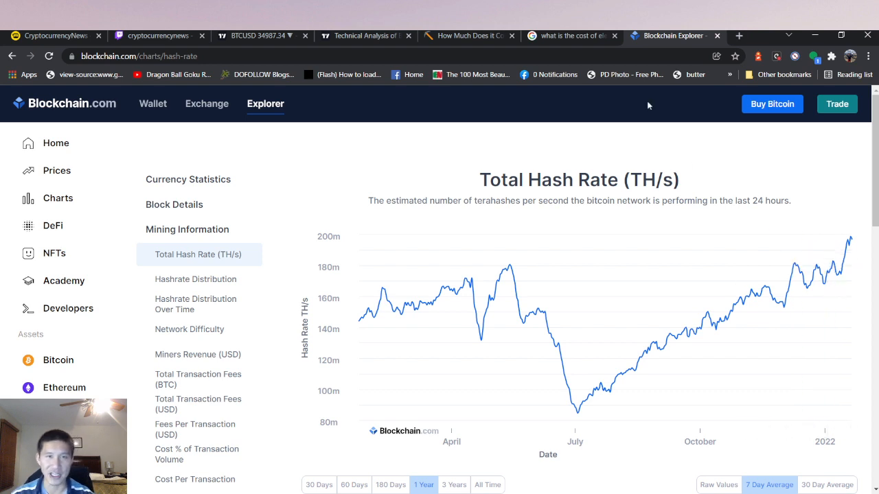
mouse_move(622, 88)
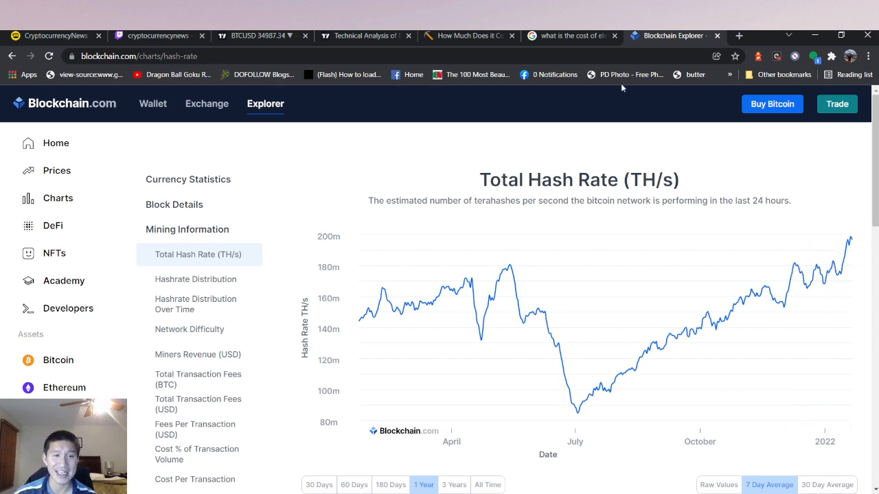
mouse_move(549, 131)
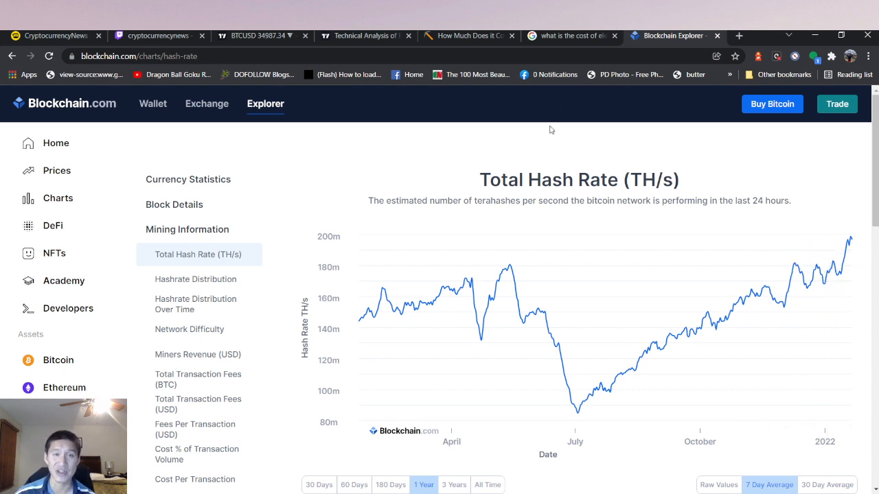
Return to the Miner Daily article and read the per-ASIC production cost tables
left_click(469, 35)
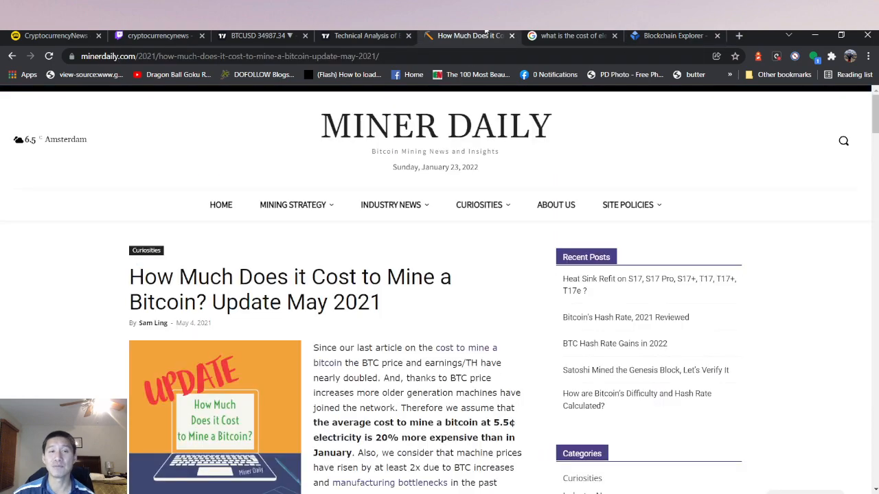
scroll("down", 3)
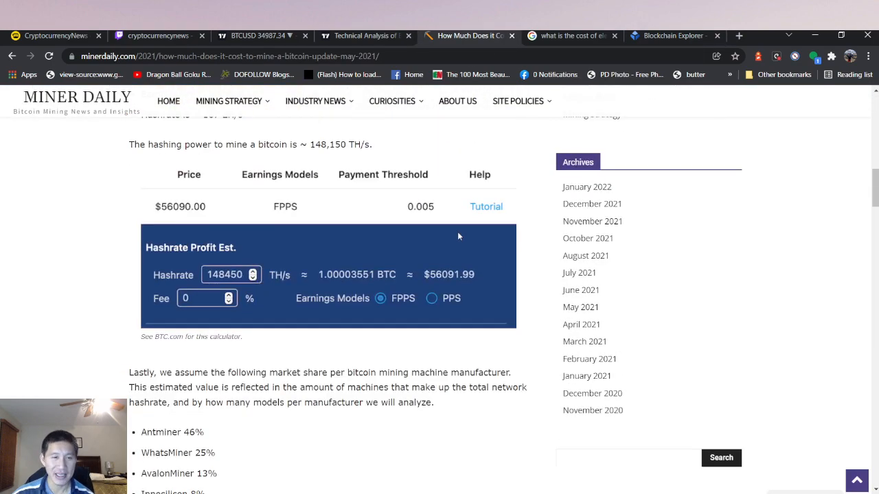
scroll("down", 3)
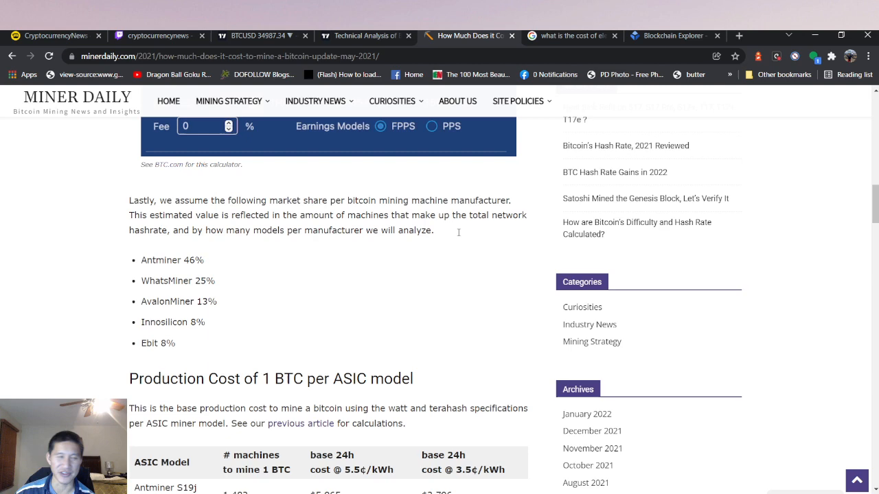
scroll("up", 3)
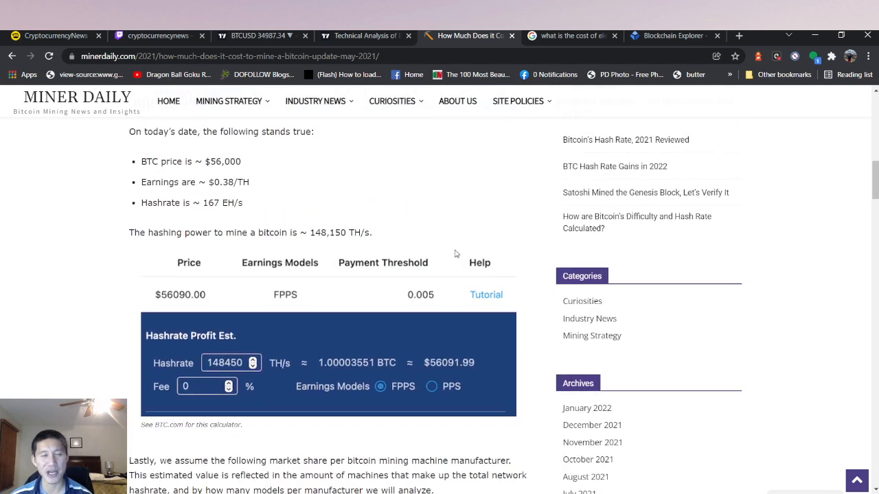
scroll("down", 3)
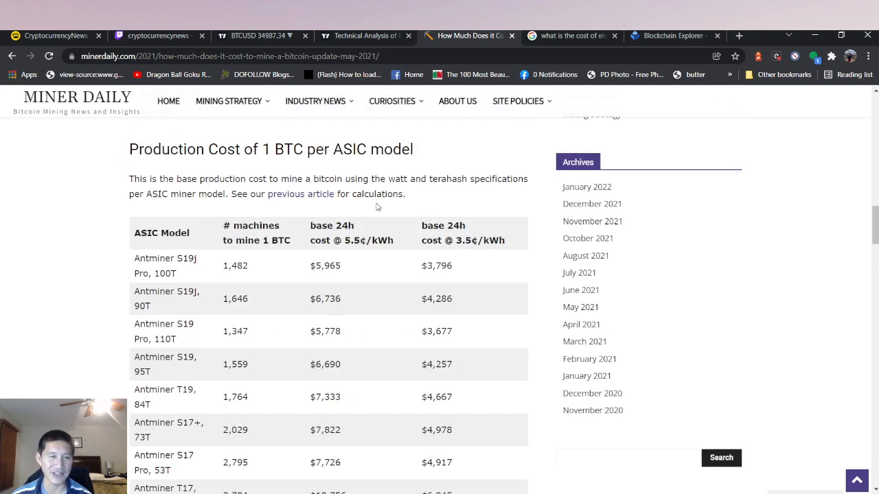
mouse_move(266, 280)
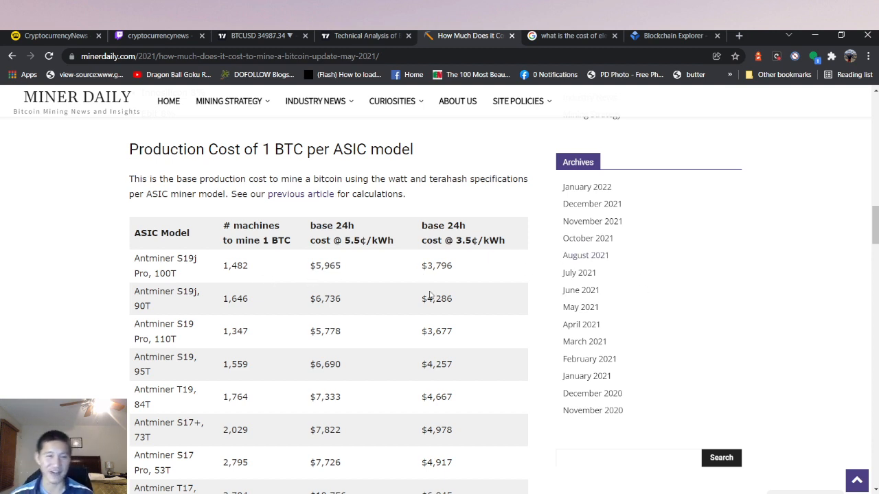
mouse_move(519, 276)
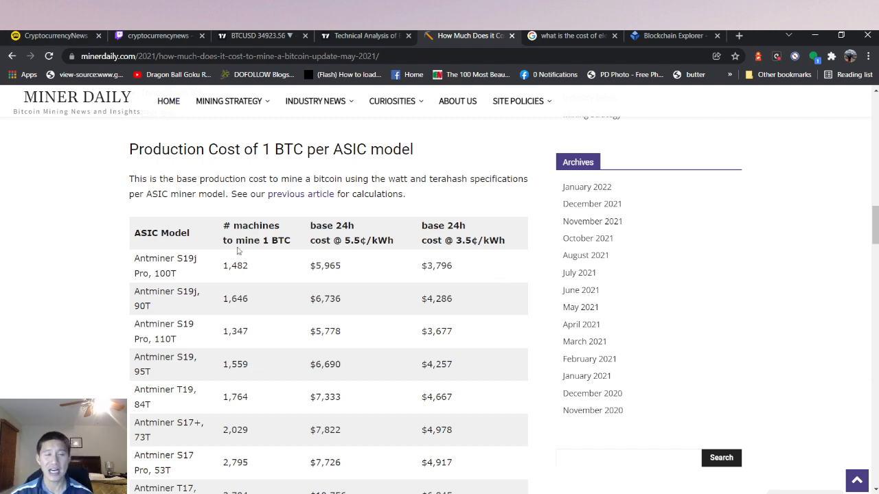
scroll("down", 3)
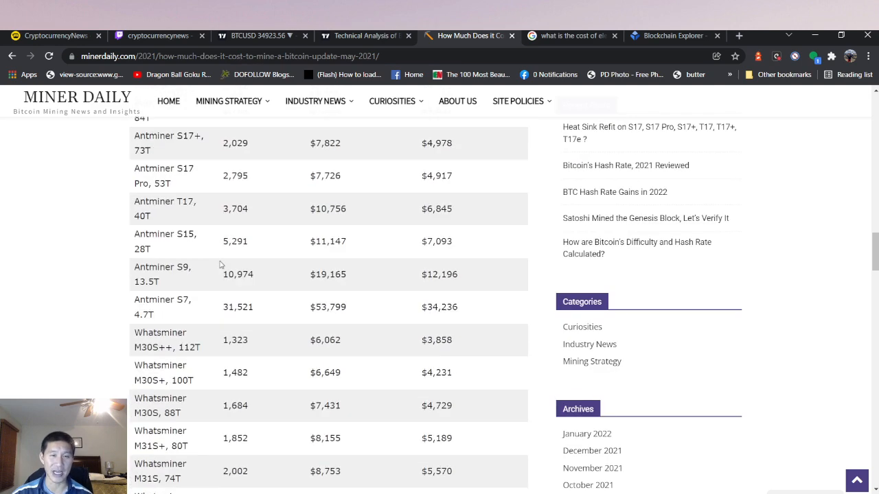
scroll("up", 3)
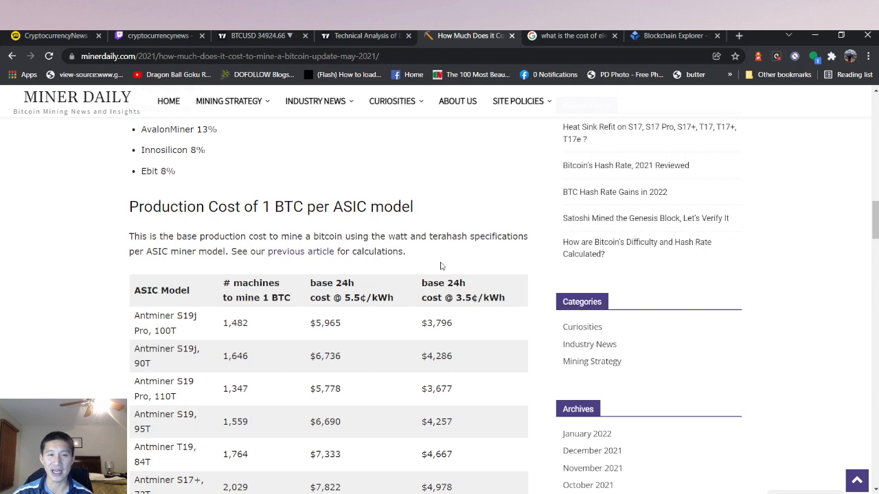
Read the Summary putting one Bitcoin at $7,000–$11,000, then return to the production cost table
scroll("down", 3)
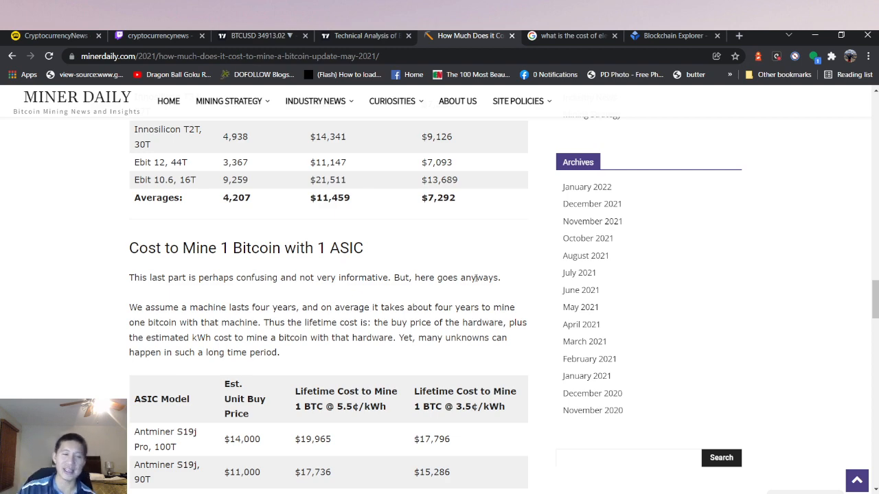
scroll("down", 3)
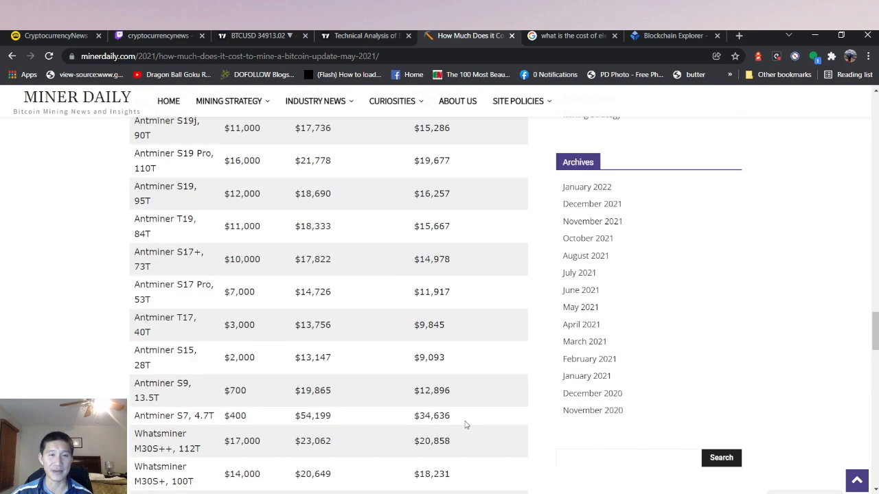
scroll("down", 3)
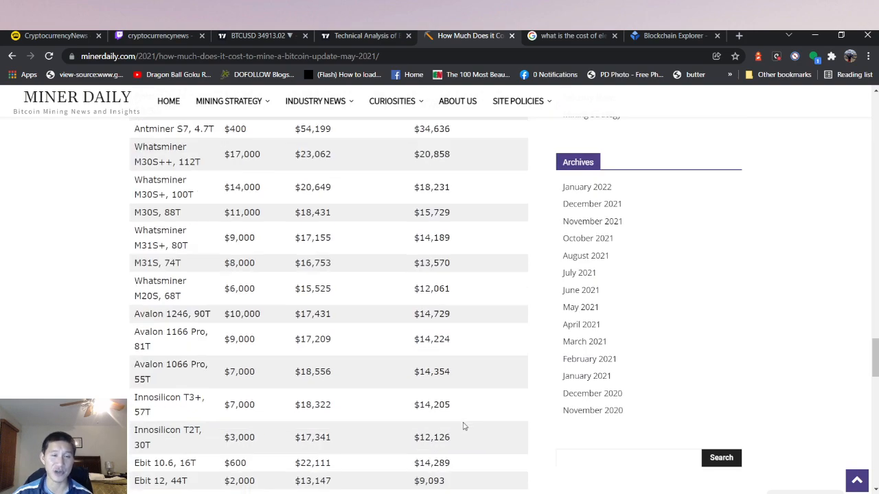
scroll("down", 3)
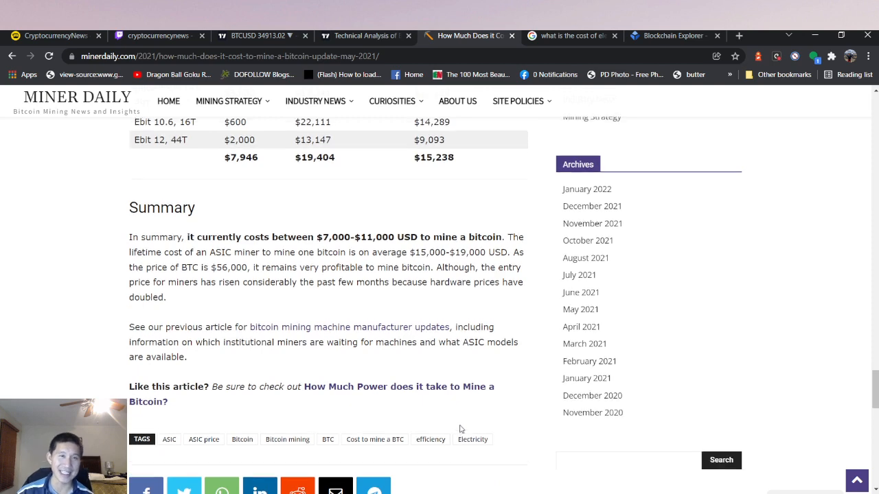
scroll("up", 3)
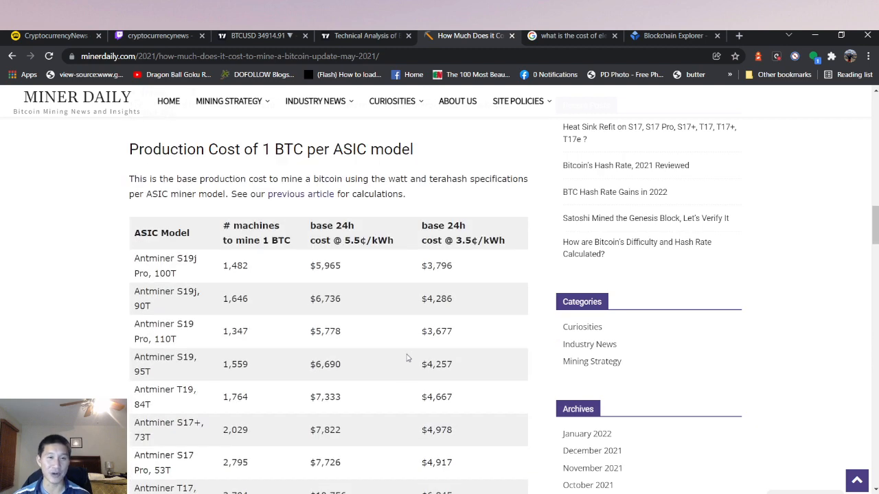
Check the Texas and national electricity cost results and search how much electricity costs in the USA (12.52 cents/kWh)
left_click(570, 36)
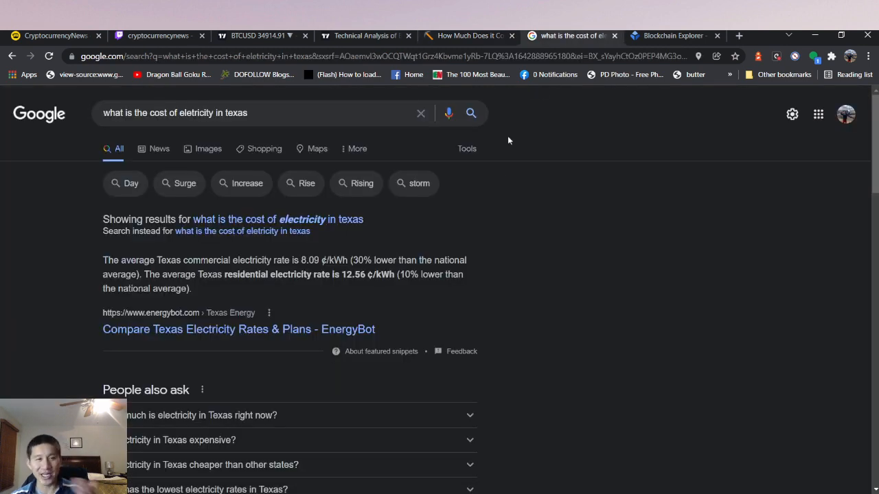
mouse_move(563, 273)
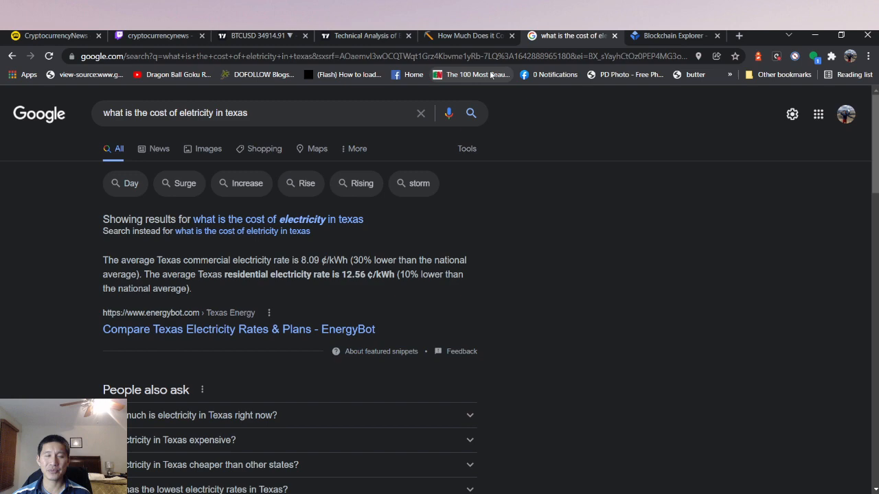
left_click(673, 35)
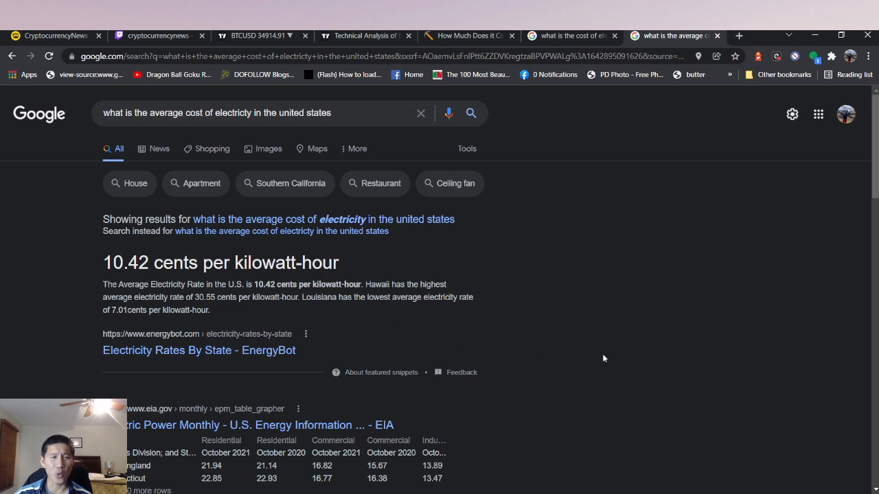
mouse_move(738, 350)
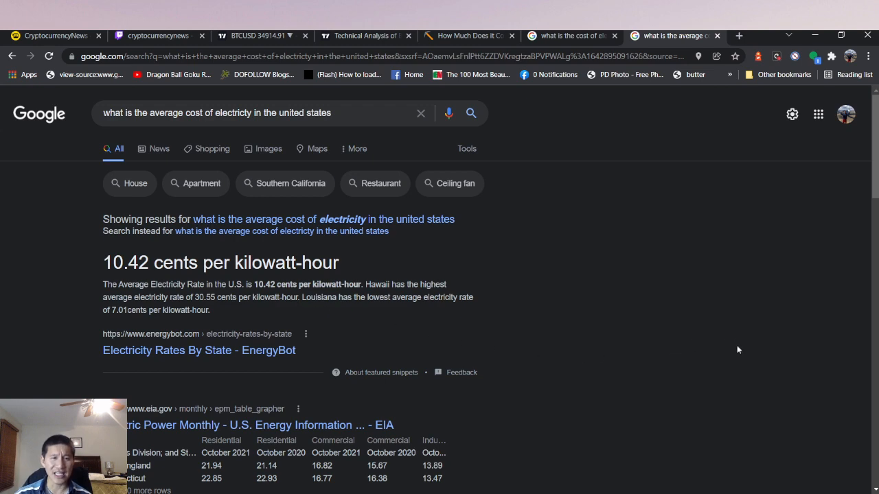
scroll("down", 3)
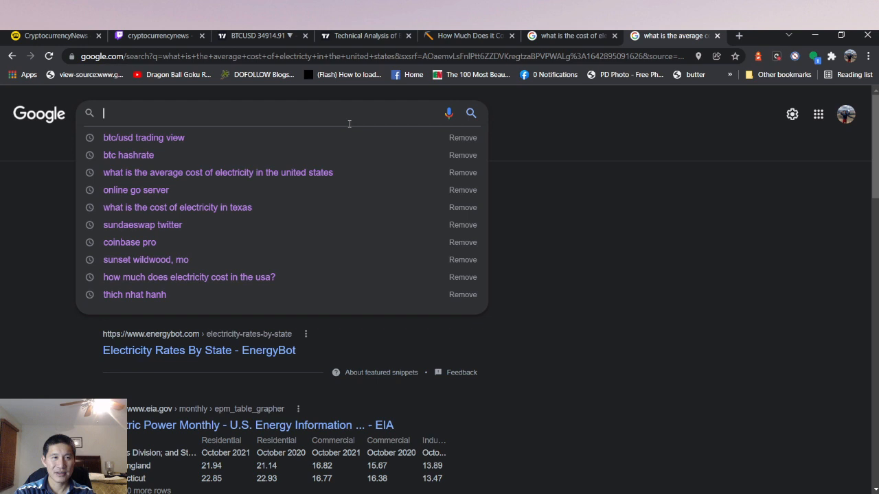
type("how much does electricity cost in the usa?")
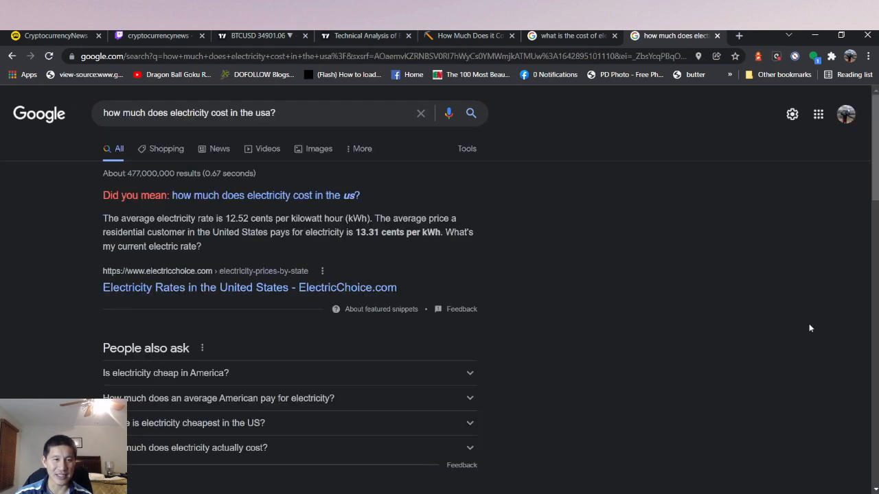
mouse_move(226, 250)
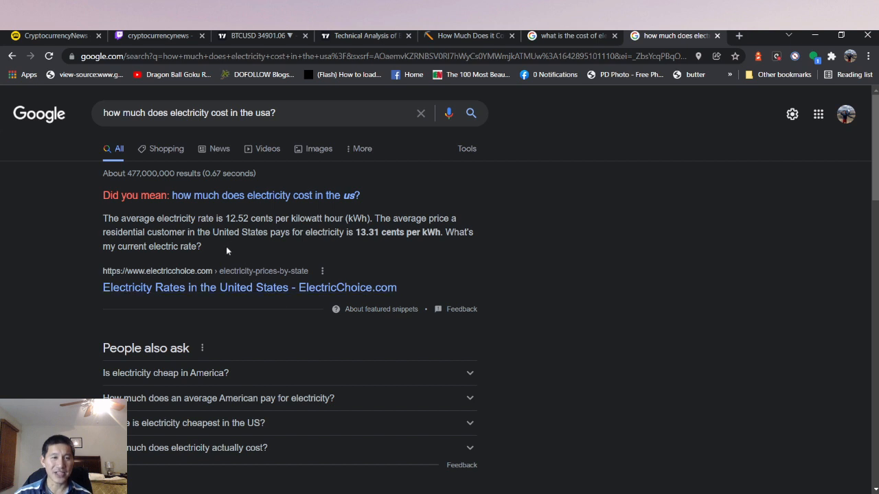
mouse_move(272, 299)
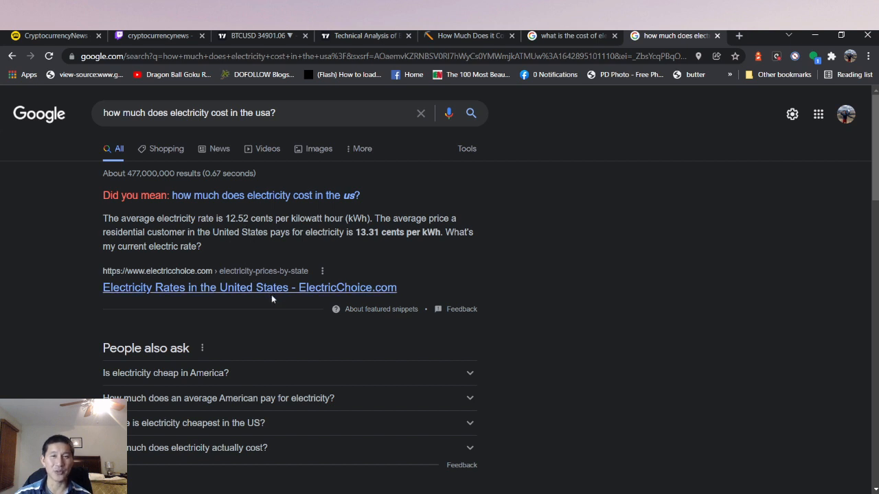
Browse ElectricChoice.com's December 2021 state-by-state rate table, then return to the Google results
left_click(250, 287)
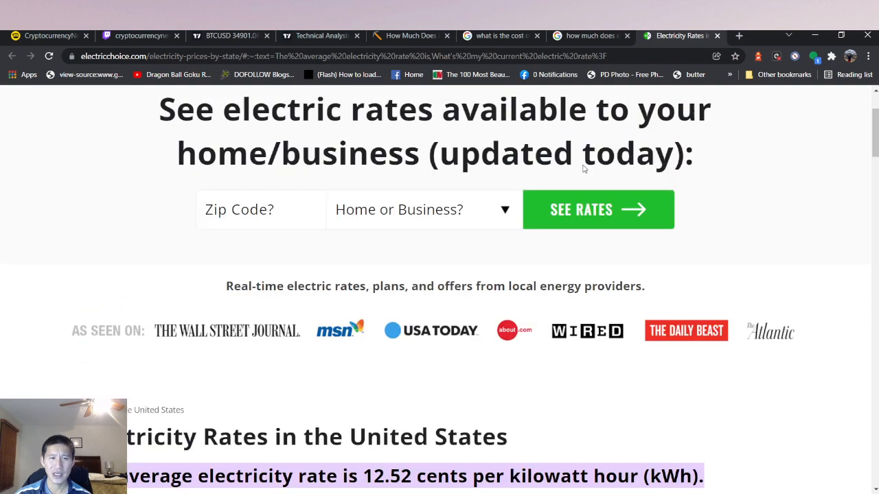
scroll("down", 3)
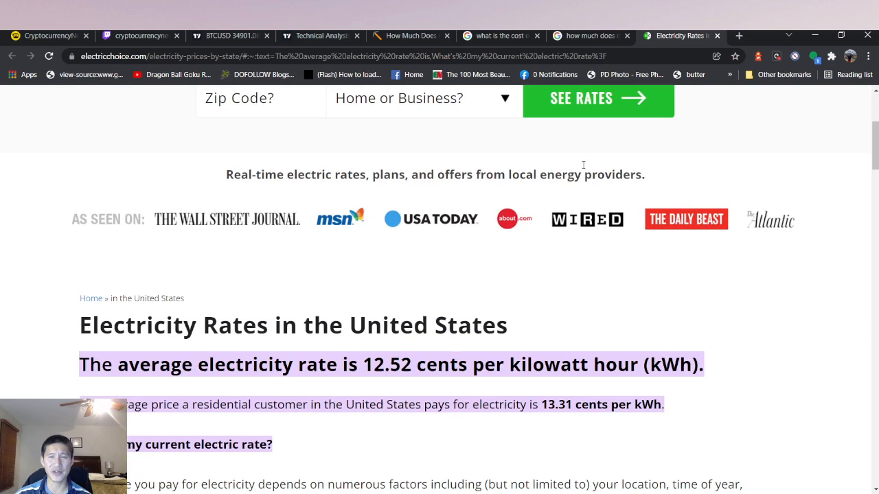
scroll("down", 3)
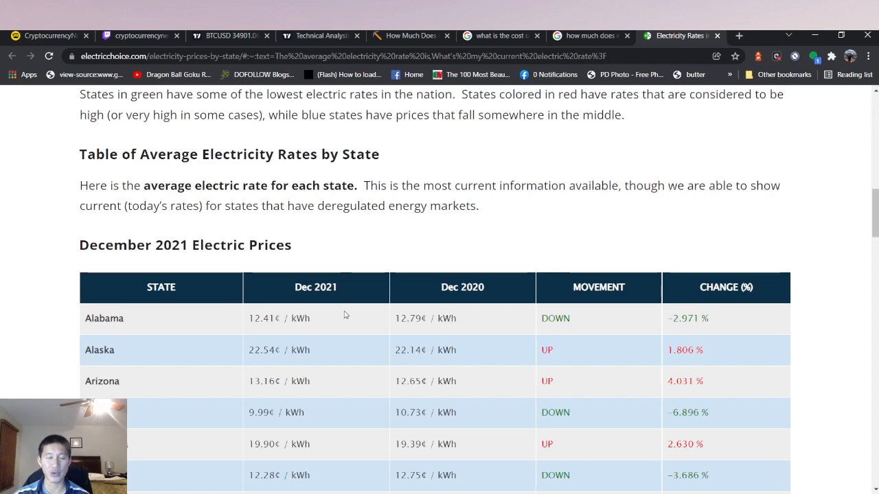
scroll("down", 3)
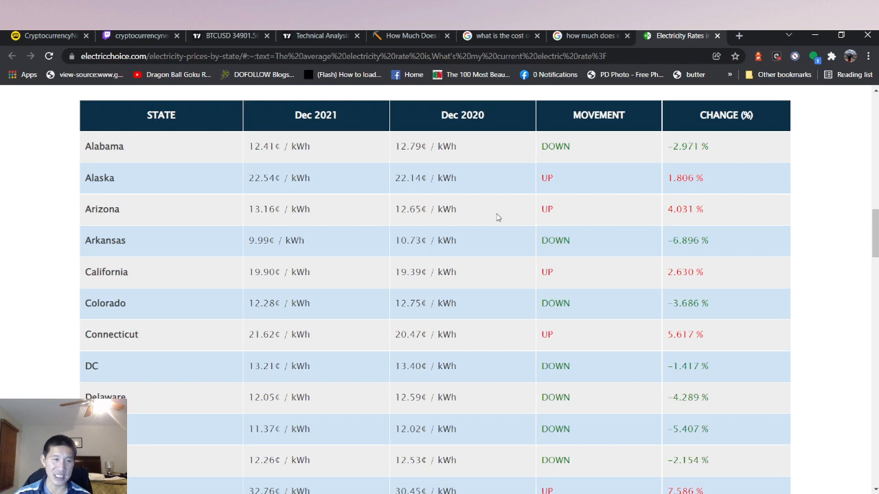
scroll("down", 3)
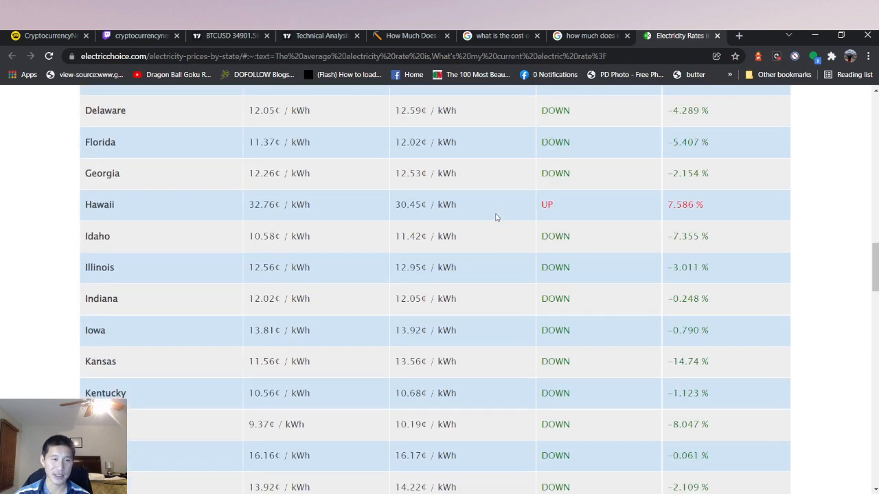
scroll("up", 3)
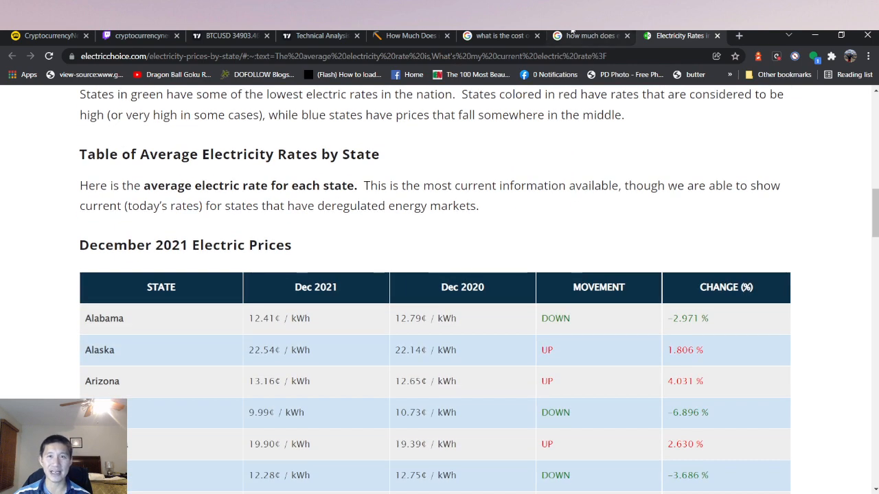
left_click(588, 36)
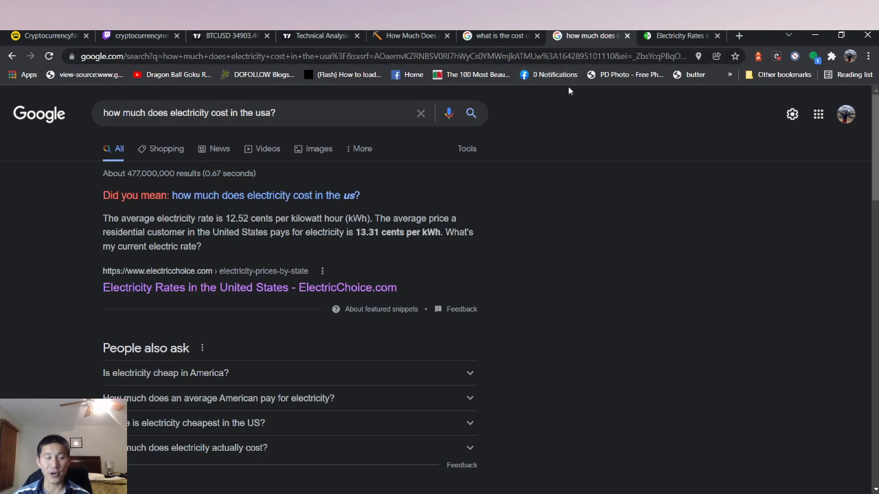
mouse_move(513, 478)
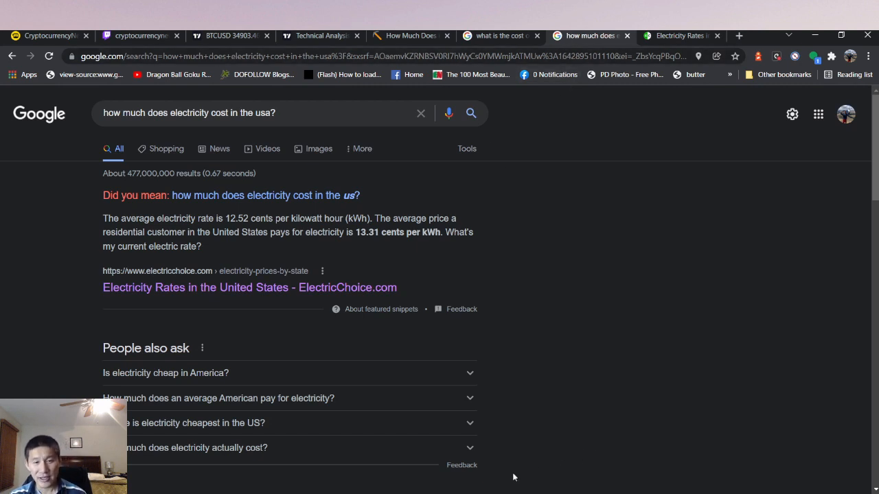
left_click(497, 35)
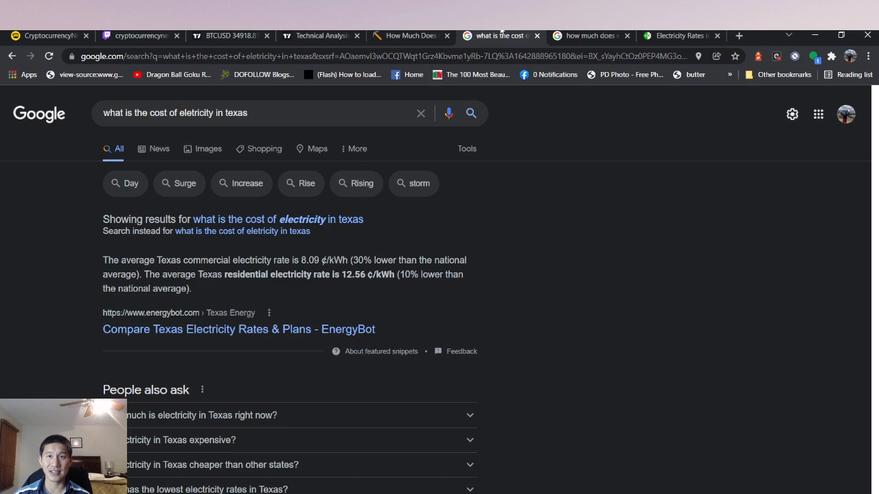
left_click(409, 36)
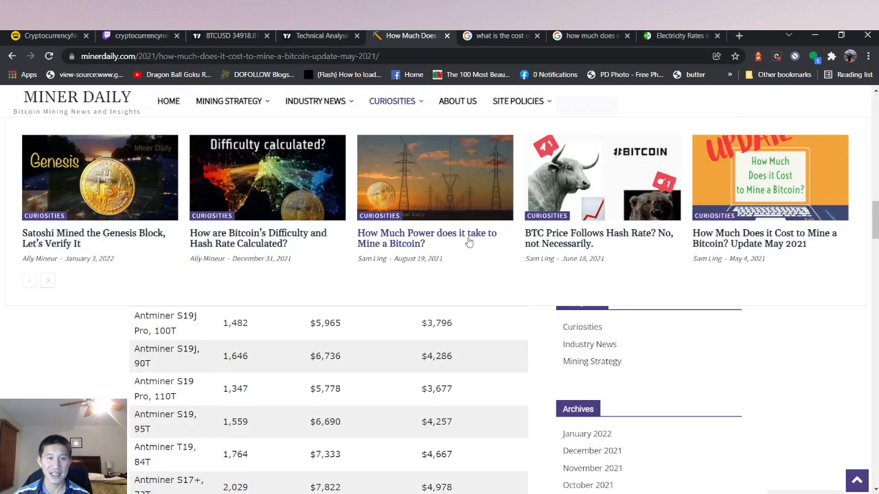
scroll("down", 3)
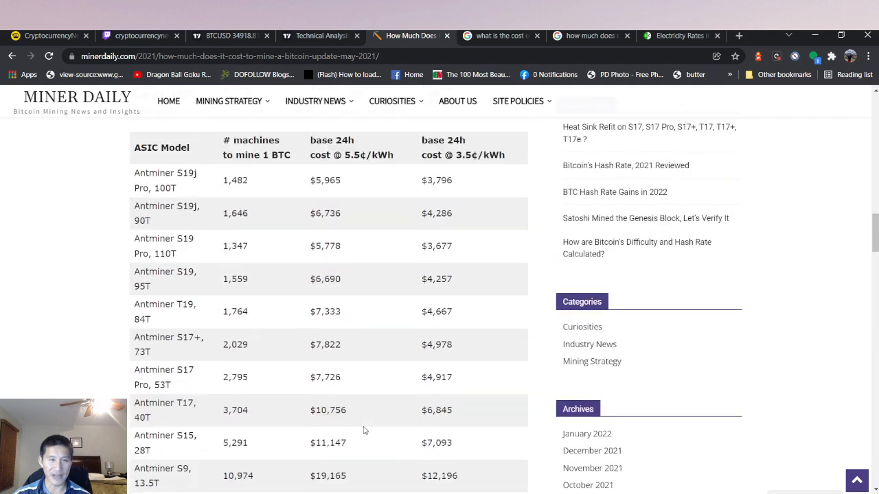
scroll("down", 3)
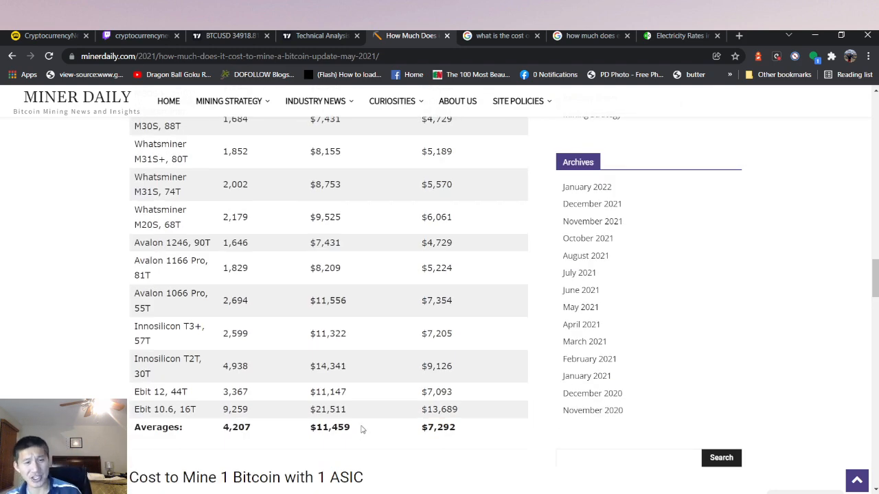
double_click(329, 427)
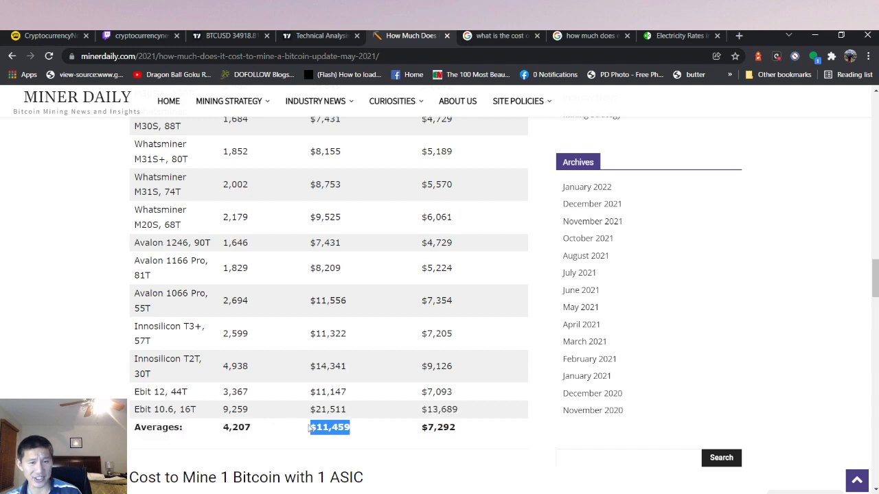
mouse_move(383, 350)
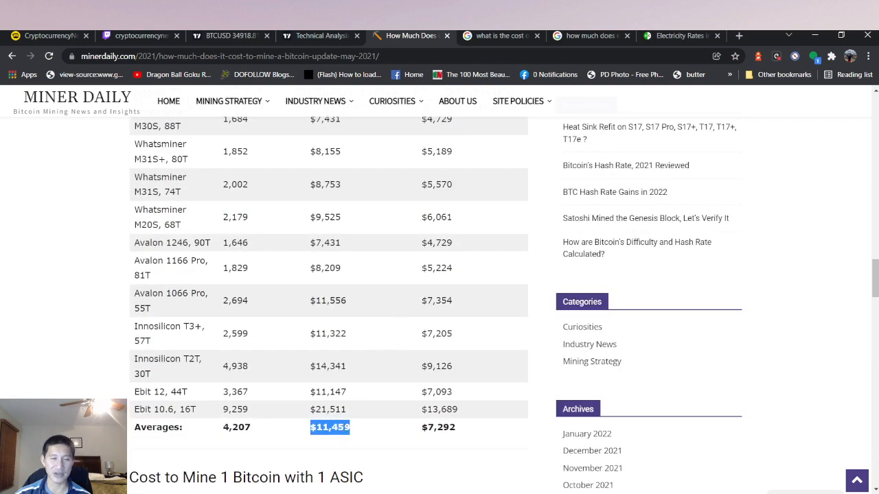
scroll("down", 3)
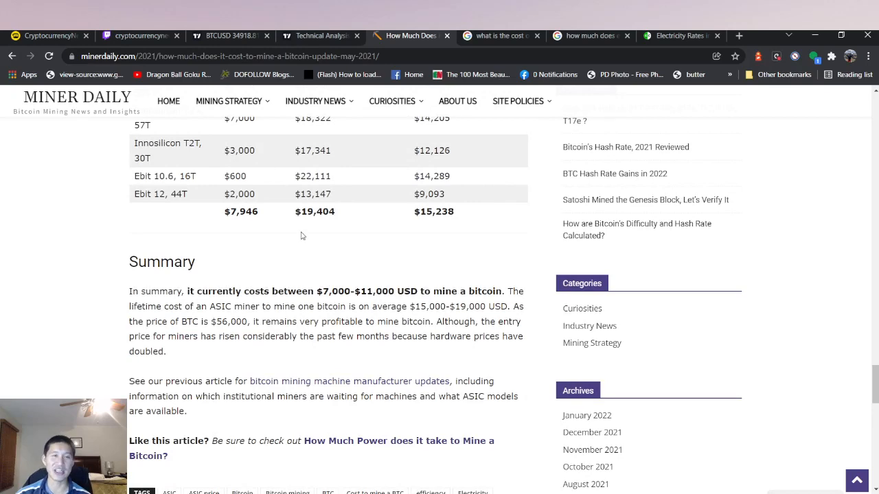
mouse_move(316, 229)
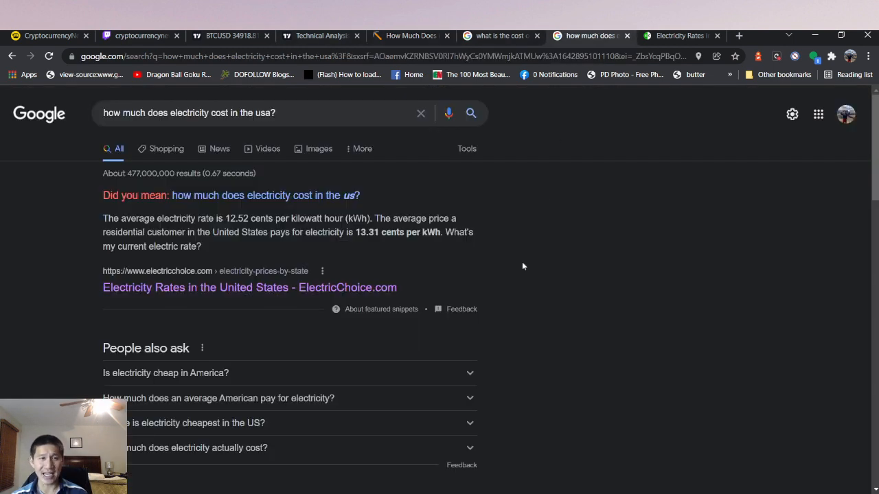
mouse_move(485, 266)
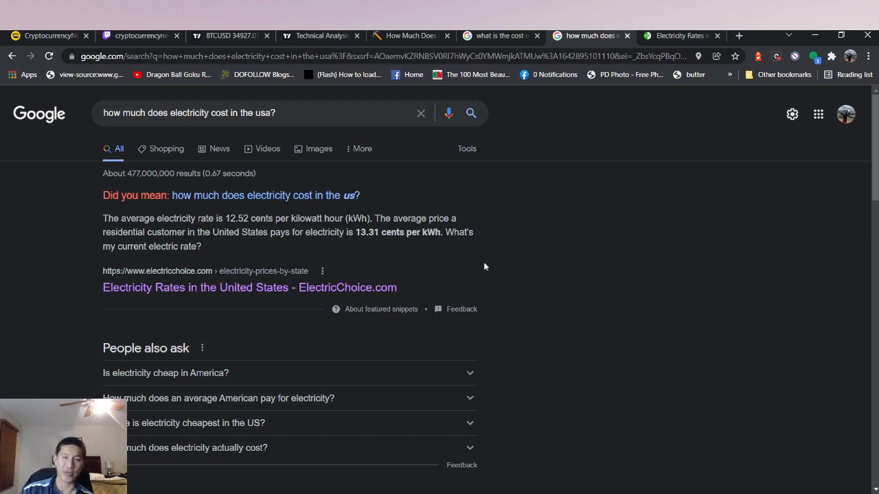
mouse_move(651, 107)
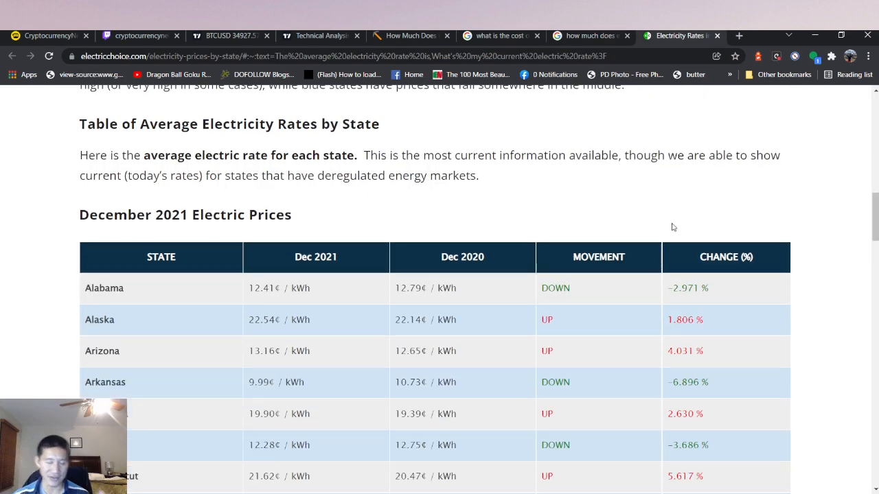
scroll("down", 3)
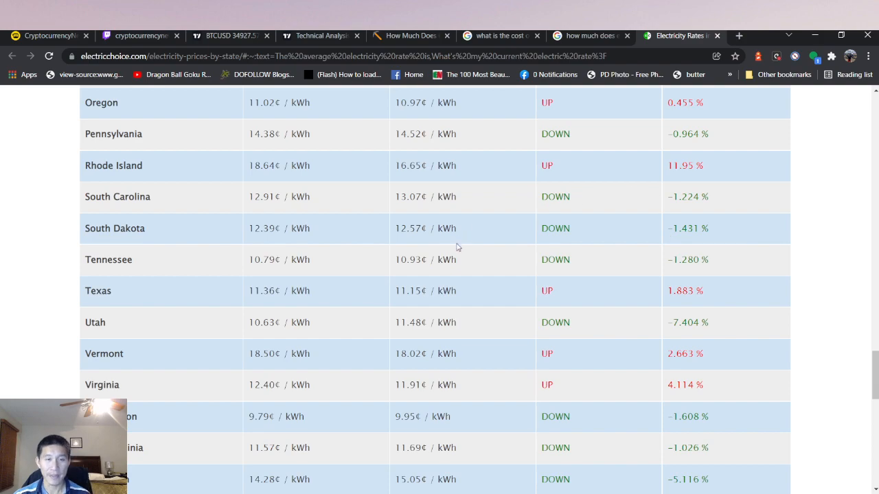
scroll("down", 3)
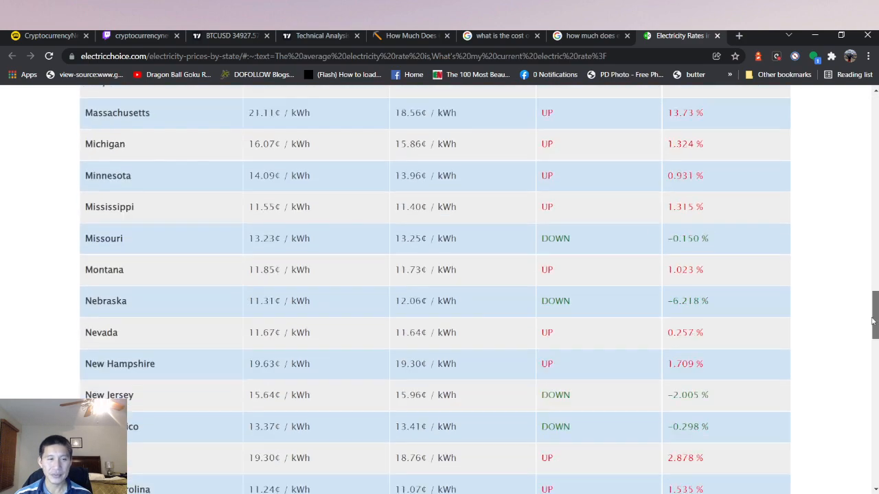
scroll("down", 3)
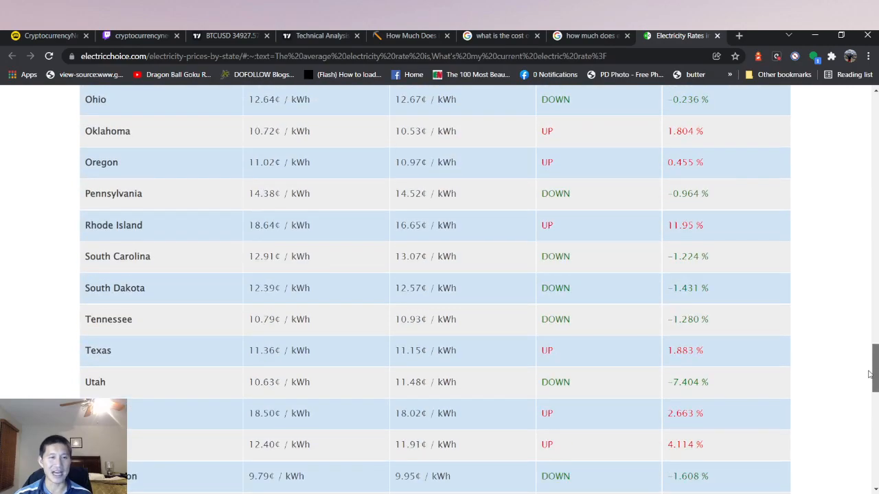
mouse_move(865, 365)
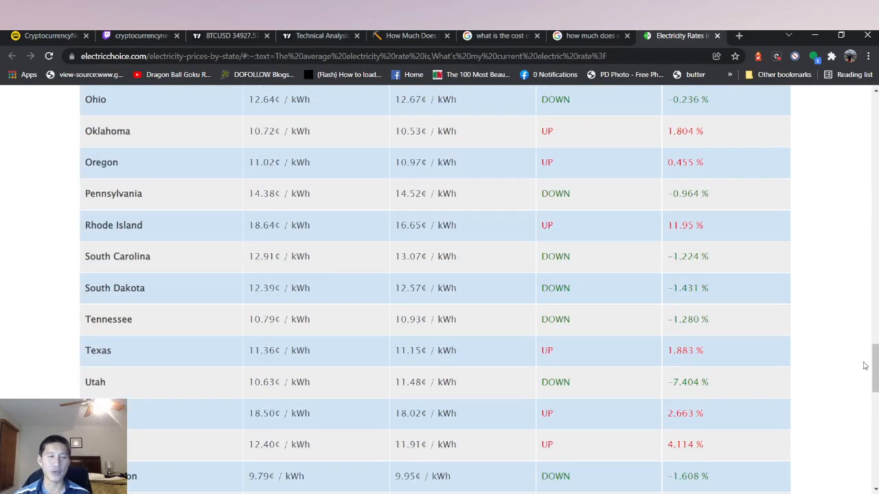
scroll("up", 3)
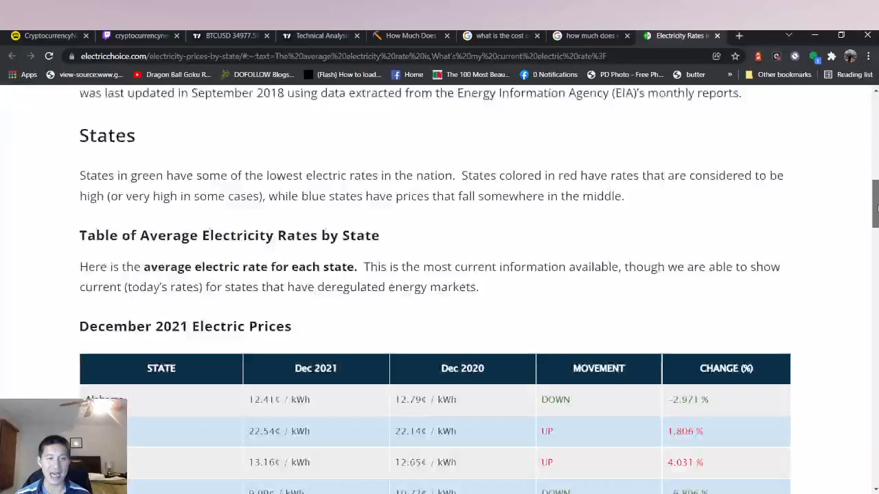
scroll("down", 3)
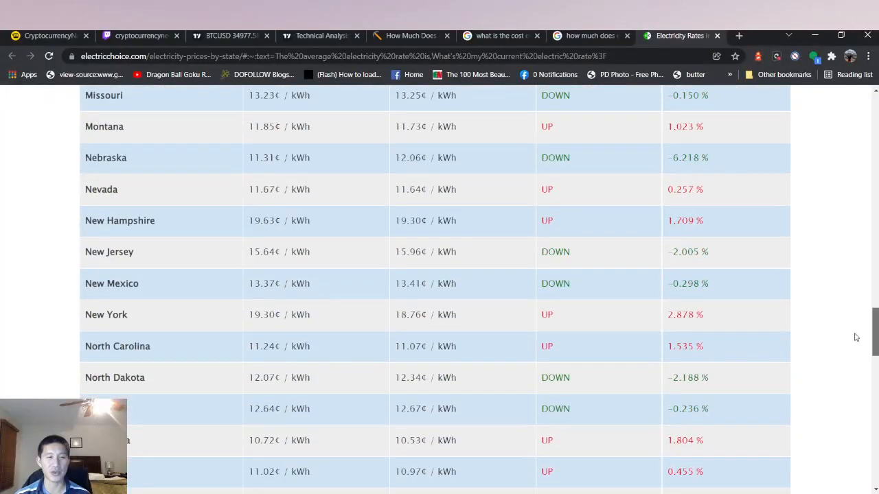
scroll("down", 3)
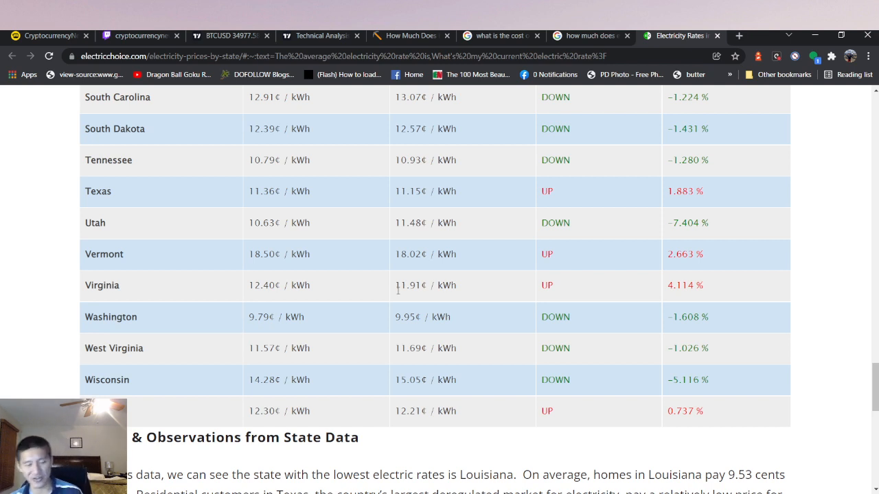
mouse_move(410, 277)
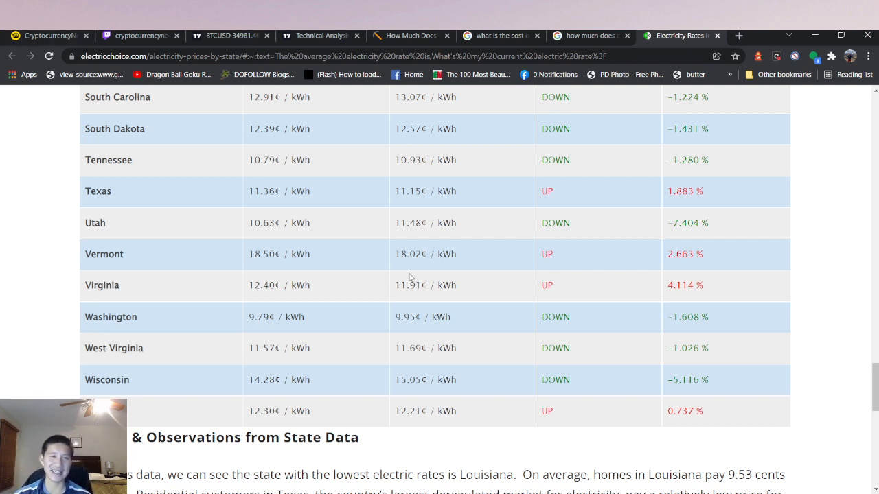
mouse_move(349, 189)
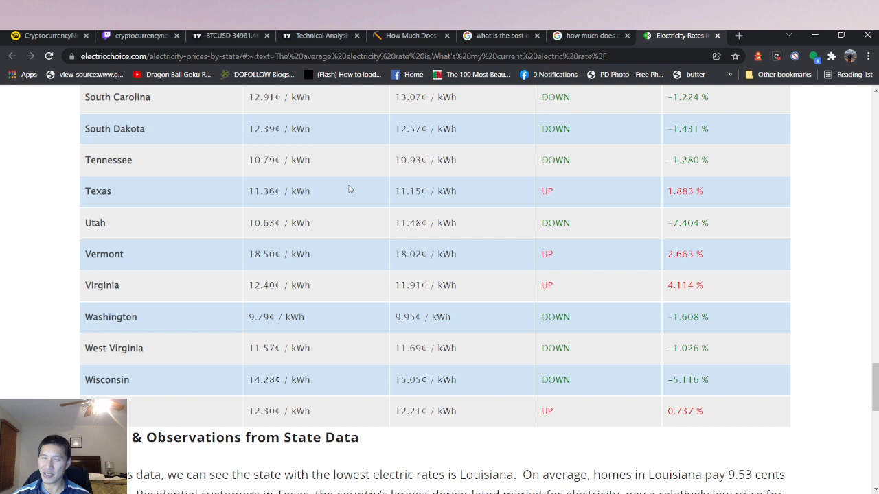